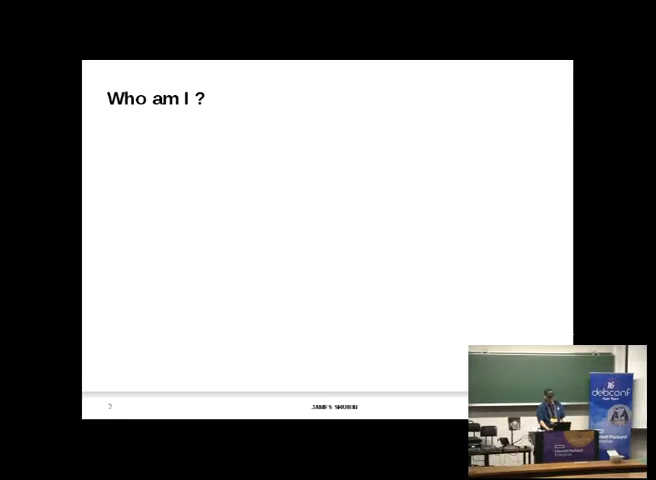
Page through the mgmt introduction slides, past Red Hat vs. Debian, to slide 20
key(right)
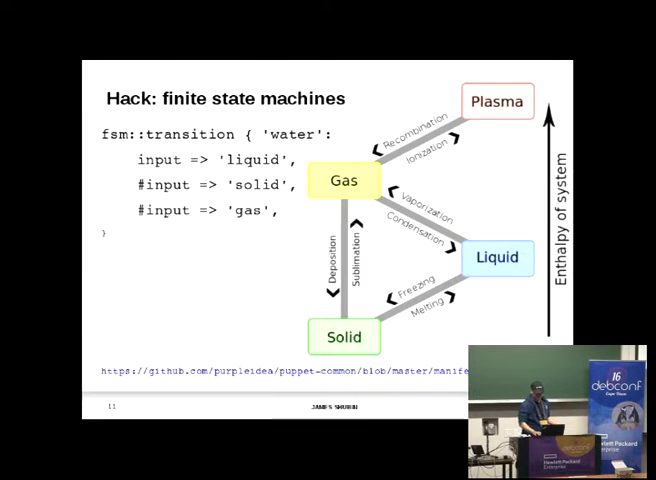
key(right)
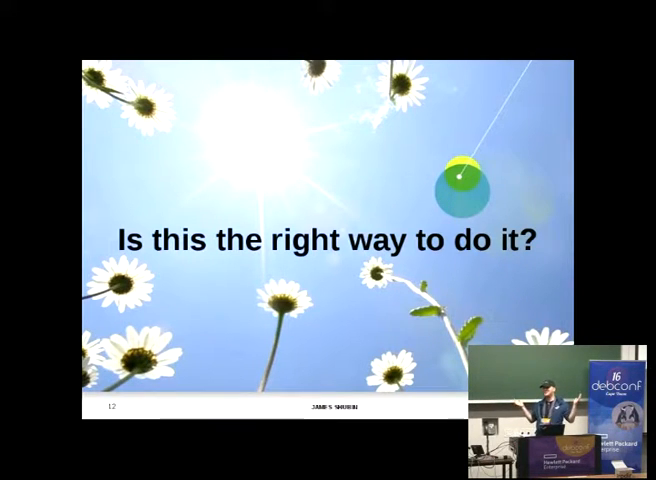
key(Right)
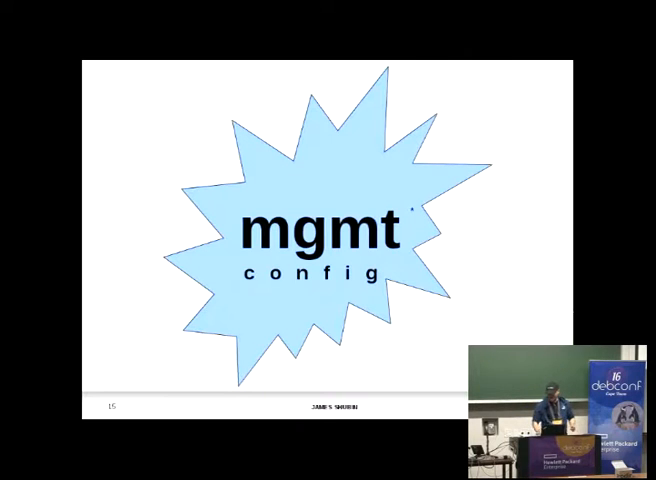
key(Right)
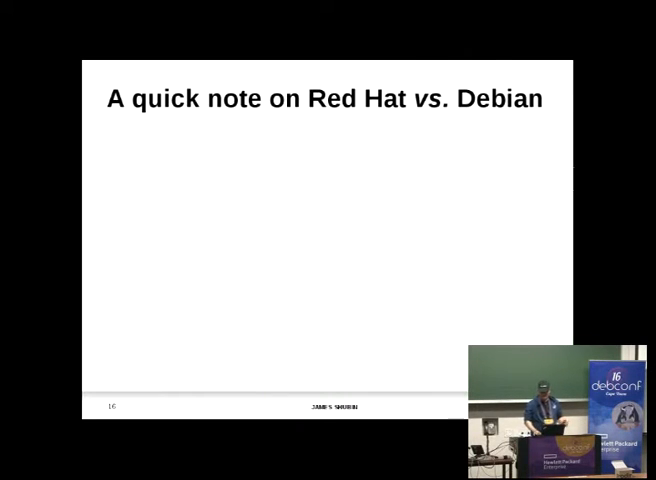
key(Right)
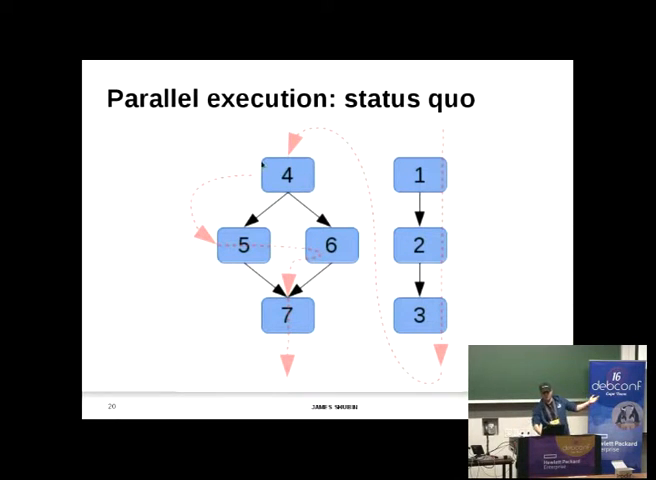
Move past the 'Parallel execution: status quo' slide to the live terminal demo
key(right)
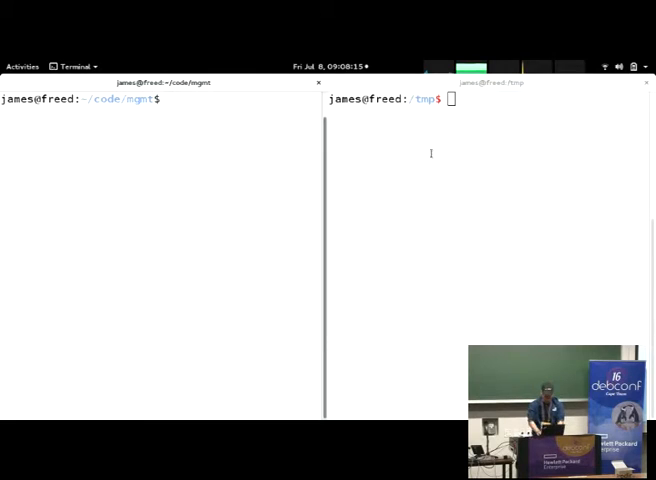
Run './mgmt run --file examples/exec3.yaml --converged-timeout 5' in the left shell
text(./mgmt ru)
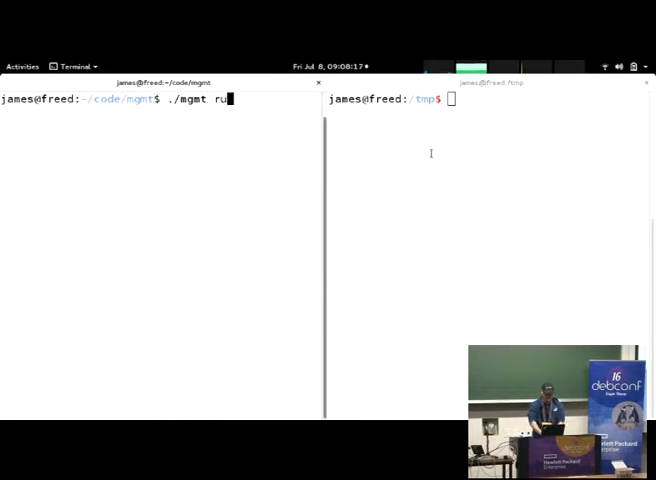
text(n)
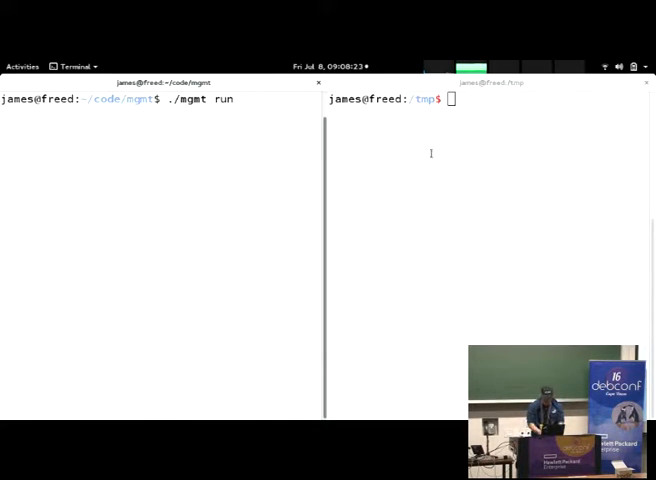
text(-file examples/exec3.yaml)
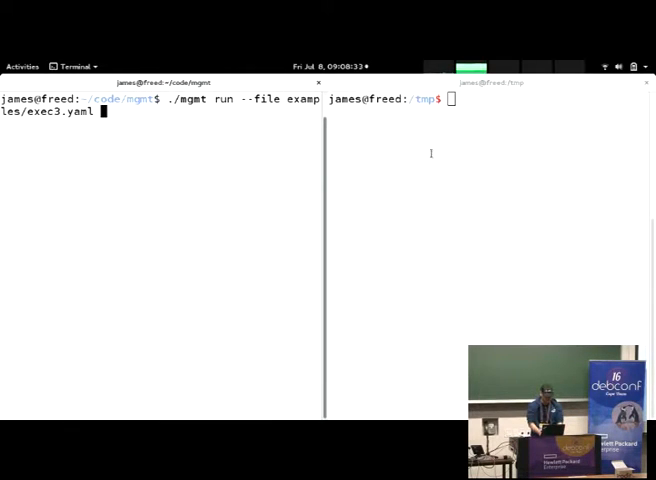
text(--converged)
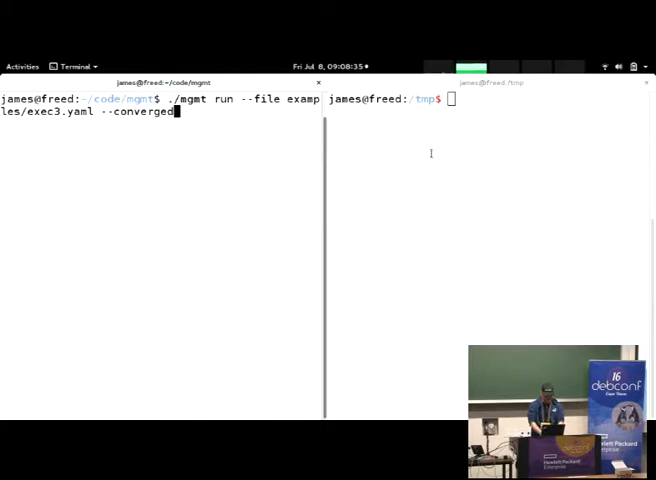
text(-timeout 5)
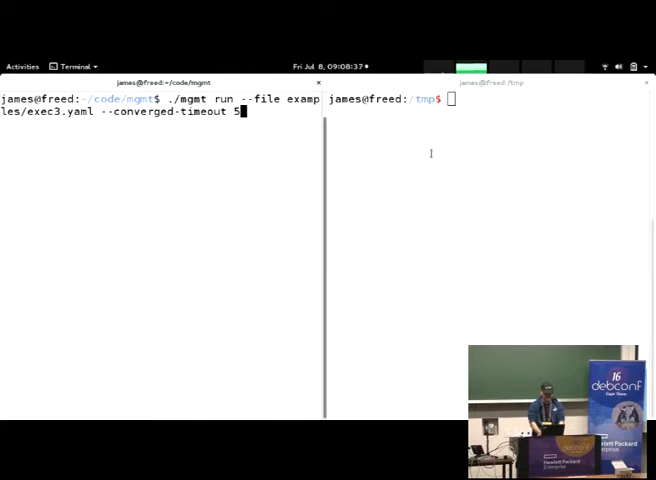
key(Return)
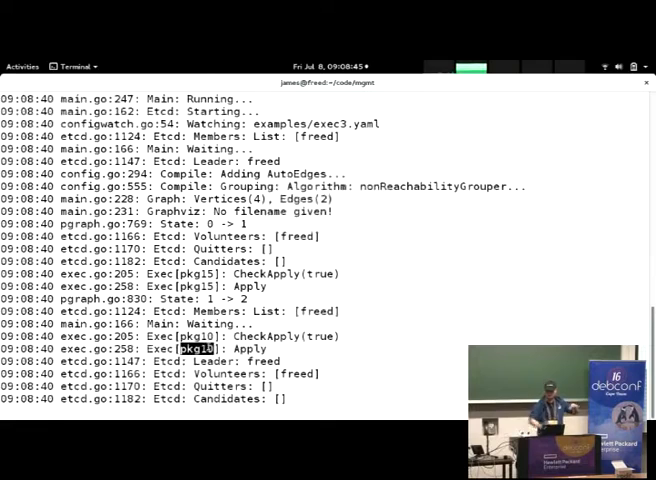
Scroll the mgmt log to review the pkg15 and pkg10 Exec CheckApply lines
scroll(down, 3)
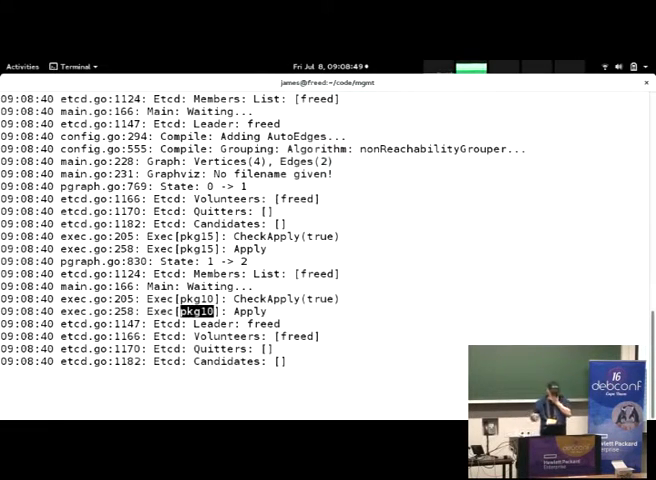
scroll(down, 3)
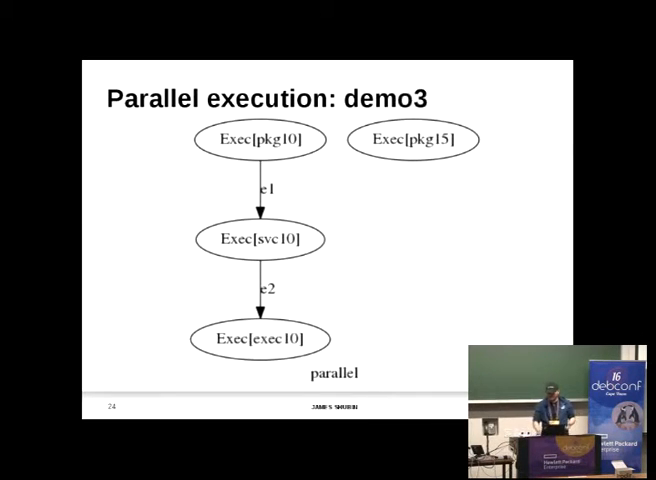
Advance to the demo3 graph slide showing the pkg10, svc10 and exec10 chain
key(right)
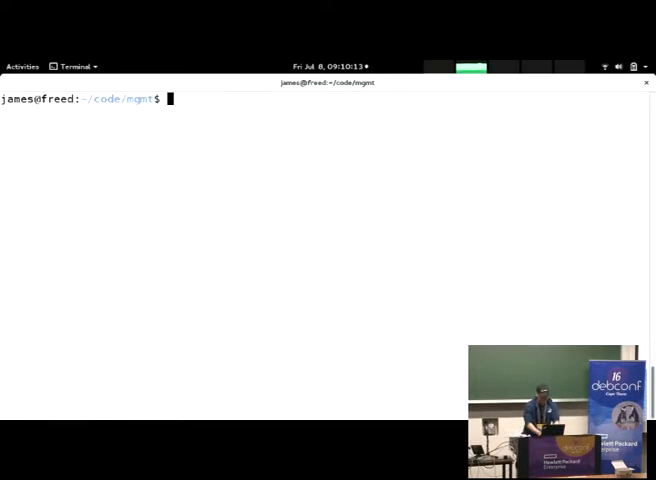
Open examples/file1.yaml in vim to review its contents
text(vim examples/file1.yaml)
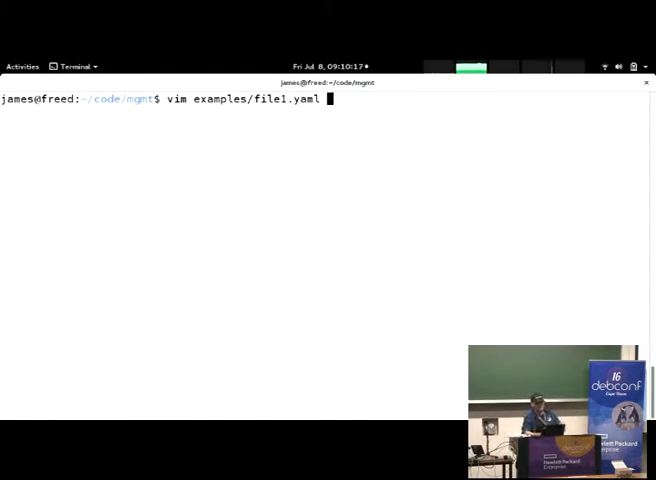
key(Enter)
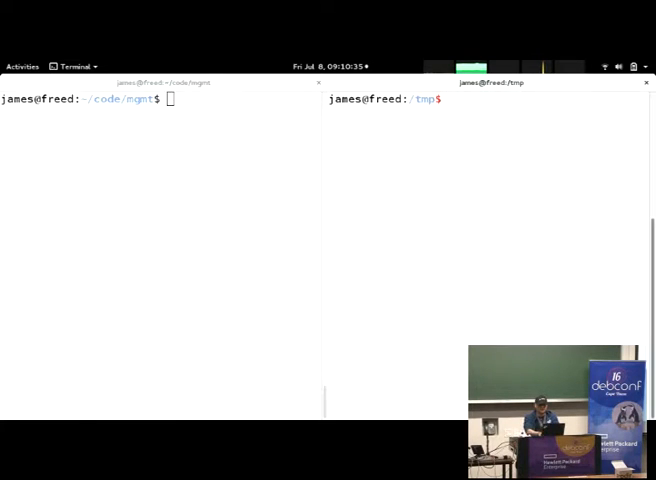
Start './mgmt run --file examples/file1.yaml' from the mgmt code directory
text(cd)
click(489, 99)
text(ls)
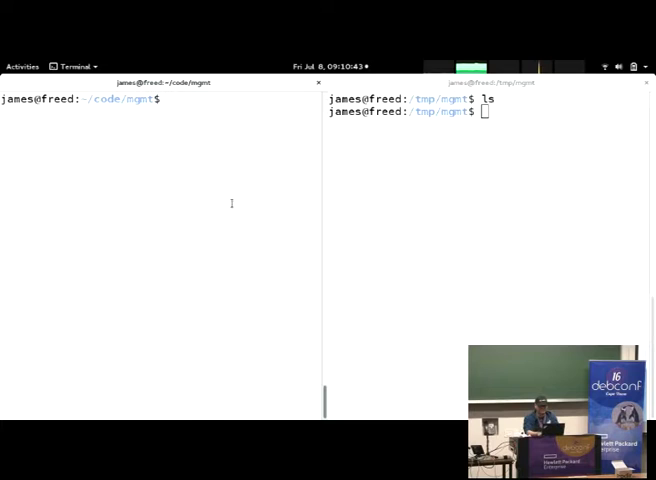
text(./)
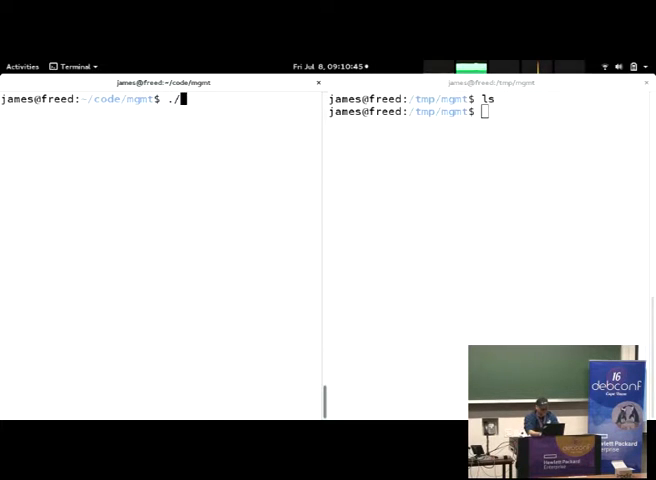
text(mgmt run)
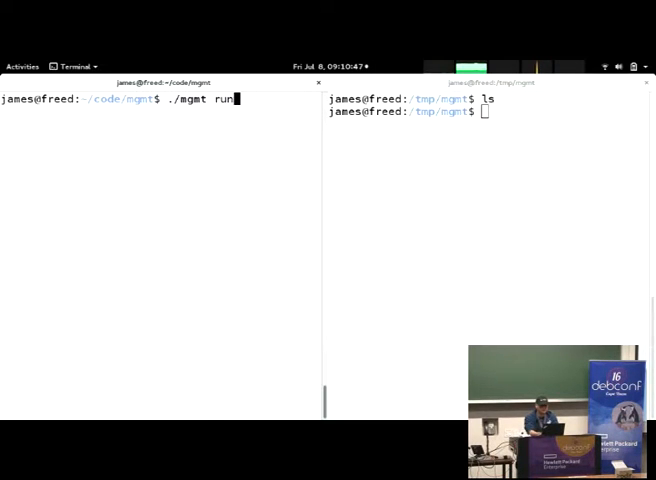
text(--file e)
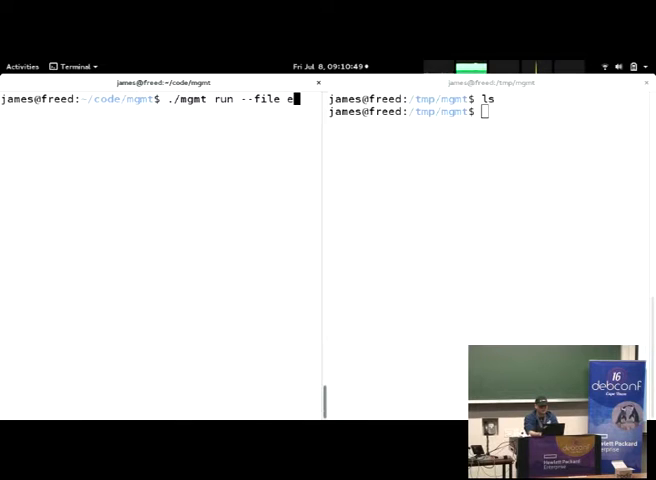
text(xamples/)
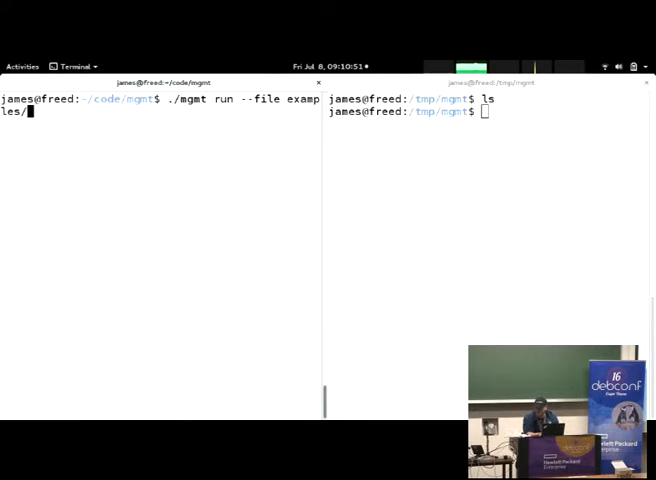
text(file1.yaml)
click(489, 111)
text(ls)
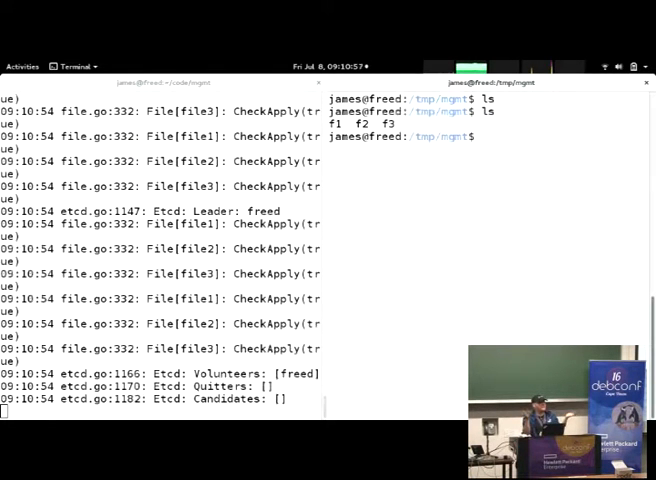
Print every file in /tmp/mgmt with 'cat *', then delete f2
text(cat *)
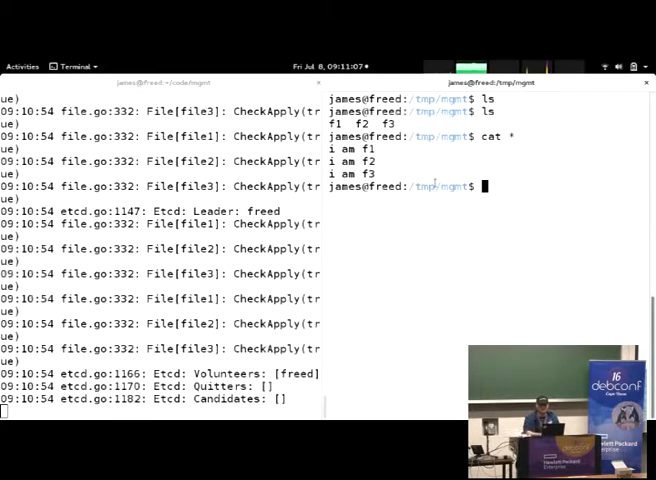
text(rm f2)
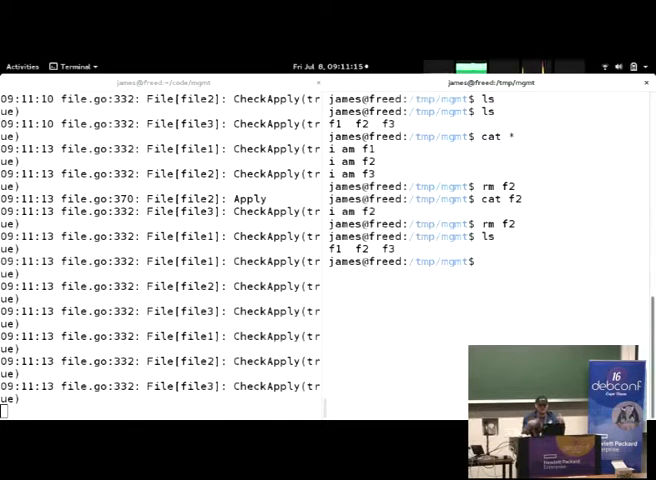
text(rm f2)
text(echo)
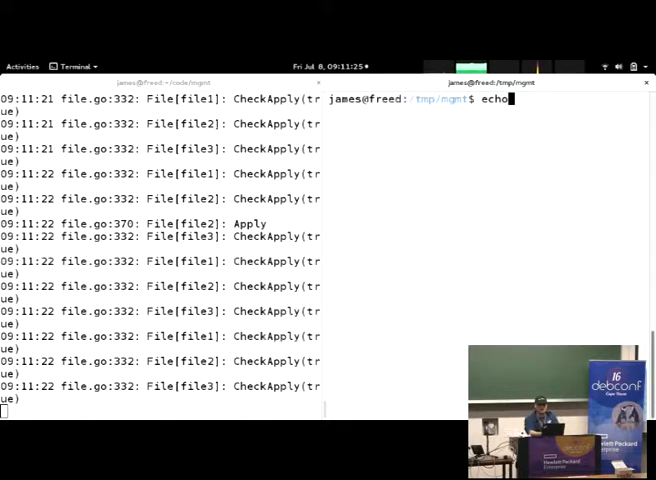
Overwrite f2 with 'hey debian', then enter 'rm f2 && wc f2 && cat f2'
text(hey debian > f2 && cat f2)
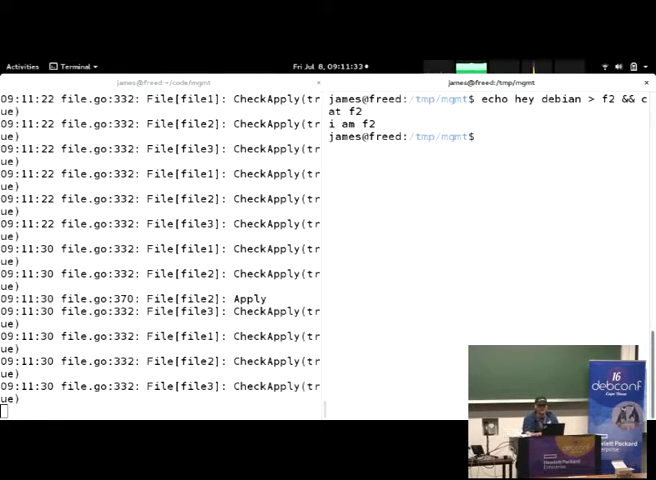
text(rm f2 &&)
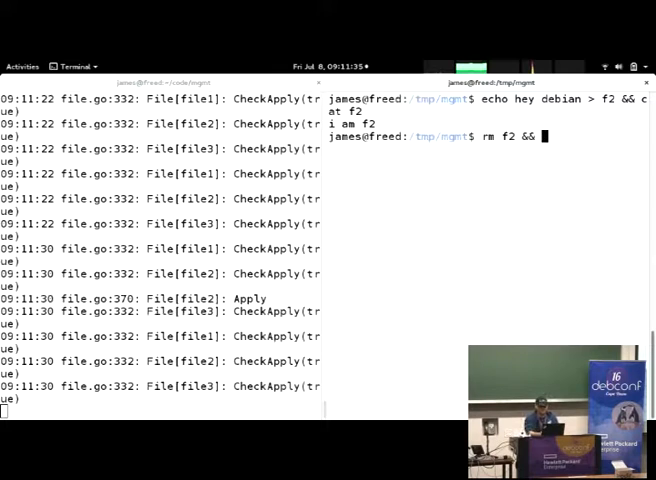
text(wc f2 && cat f2)
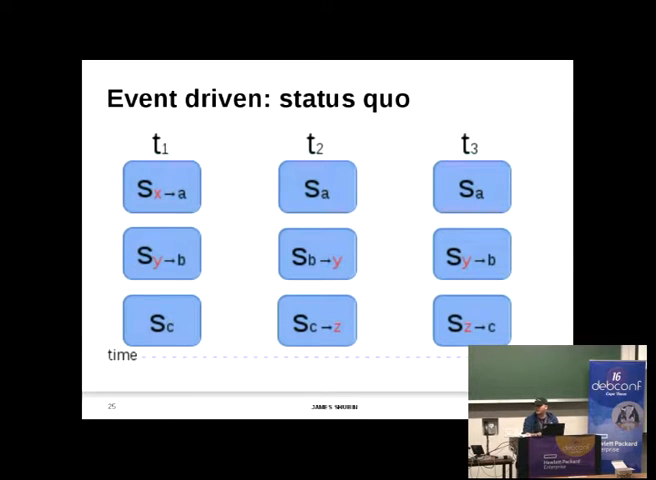
Advance past the 'Event driven: mgmt' slide to slide 28, 'What is this?'
key(Right)
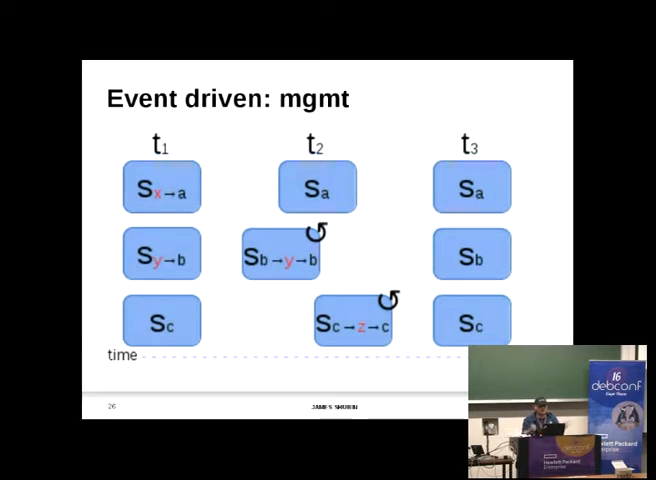
key(Right)
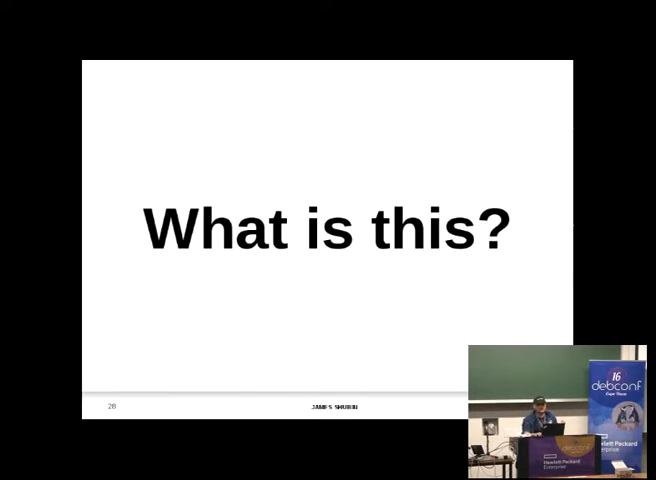
Advance to slide 30, 'Distributed topology: status quo'
key(right)
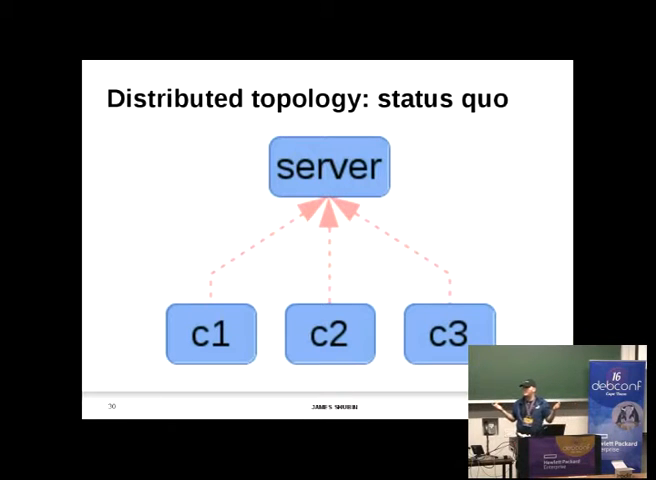
Step through the orchestrator and mesh slides to slide 33, 'Distributed topology: mgmt'
key(right)
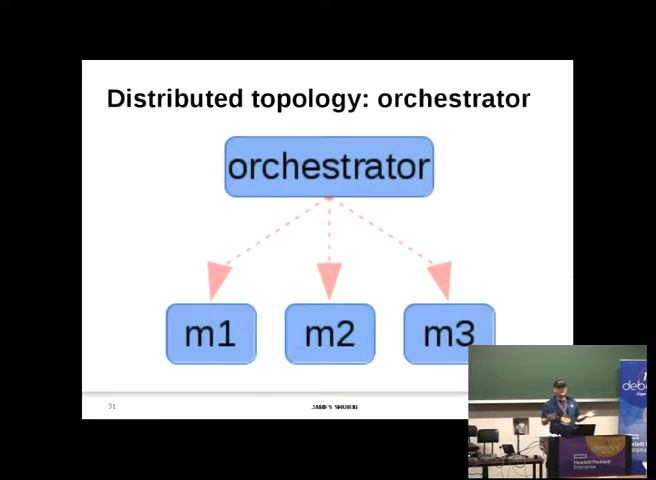
key(Right)
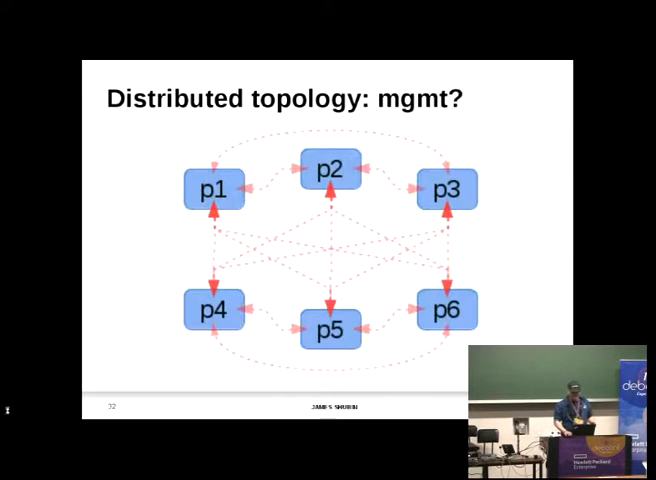
key(right)
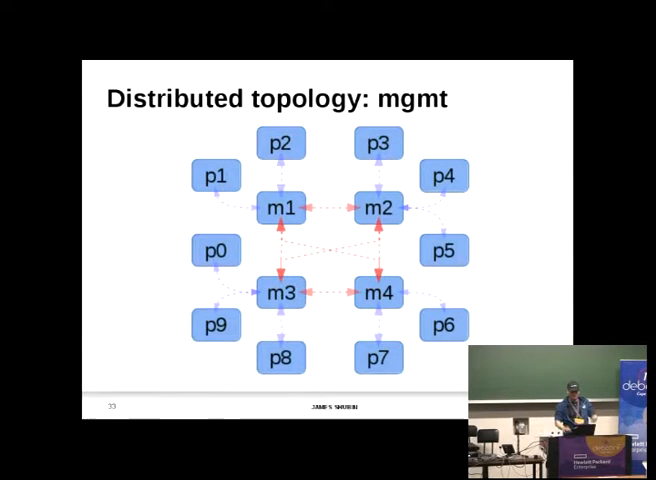
Advance past the mgmt topology slide to return to the terminal demo
key(right)
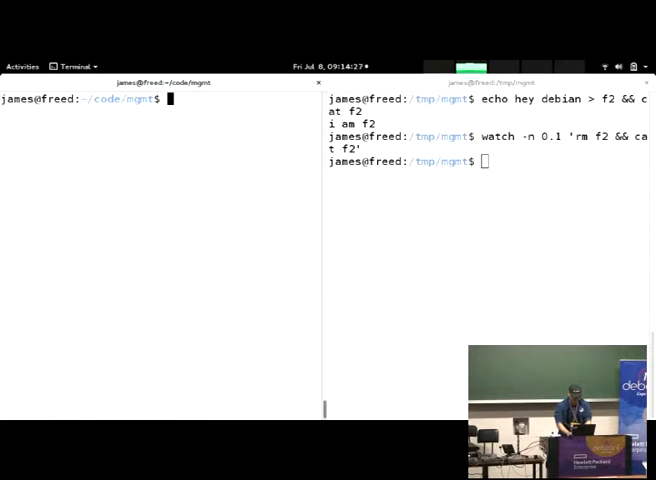
Type './mgmt run --hostname h1' and create directories /tmp/mgmt{A..D} with mkdir
text(./mgmt run)
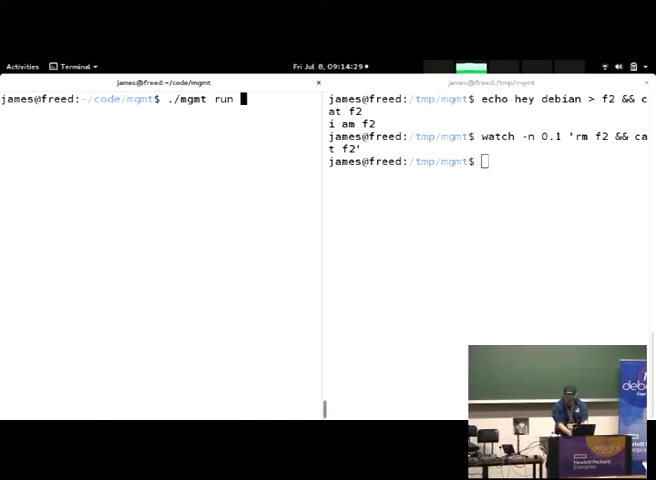
text(--file examples/etcd1a.yaml)
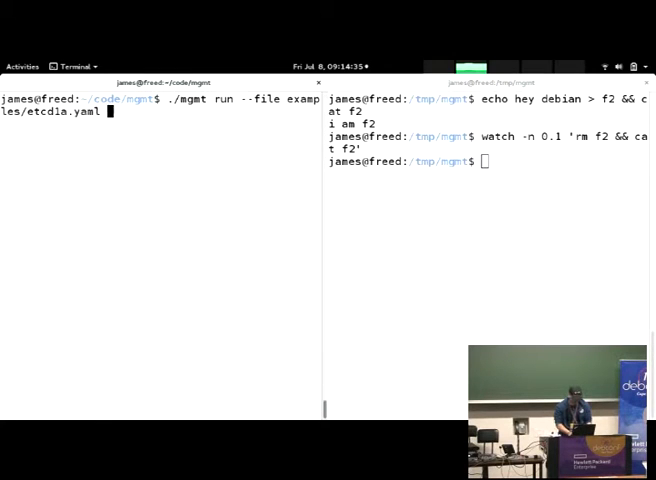
text(--hostname h1)
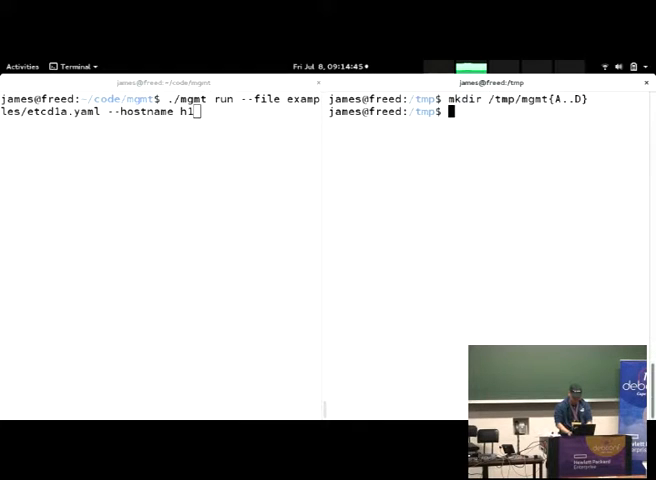
text(mkdir /tmp/mgmt{A..D})
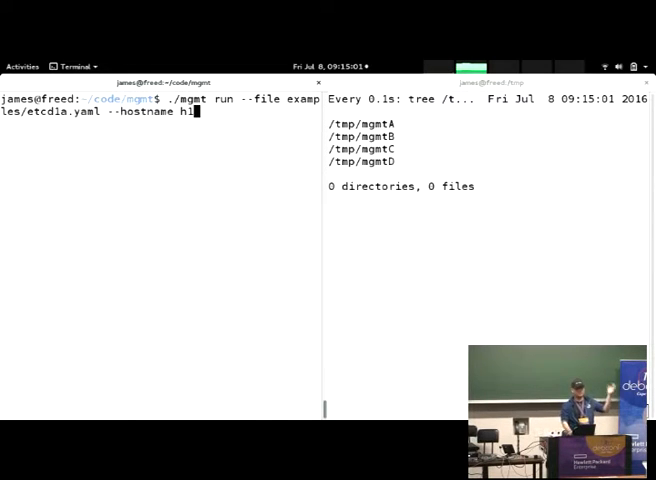
Start the first mgmt instance as host h1
key(Enter)
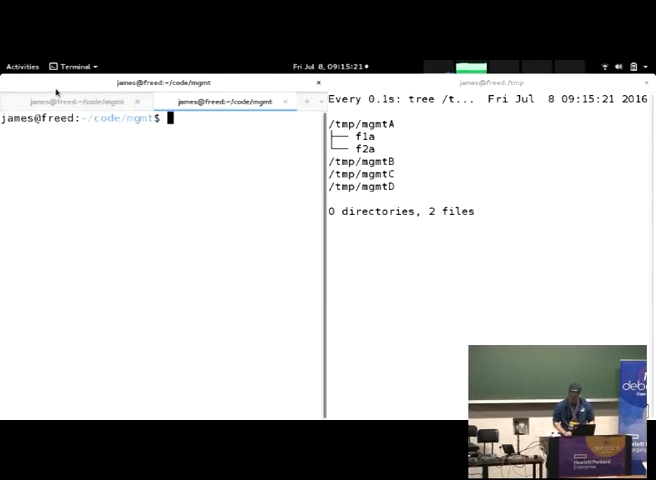
Launch the second mgmt instance with hostname h2
text(h2)
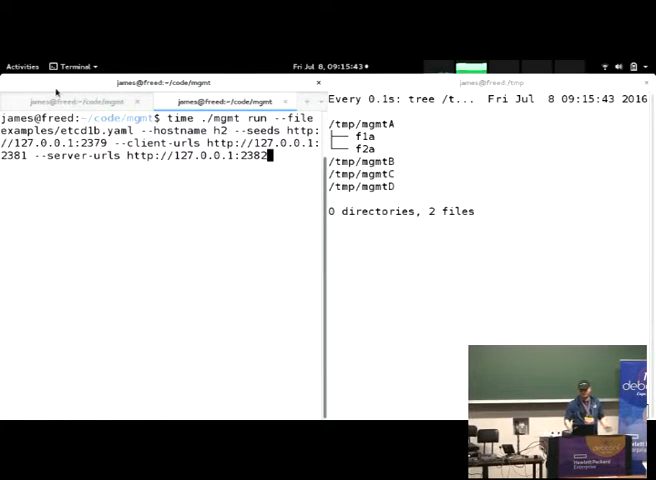
key(Return)
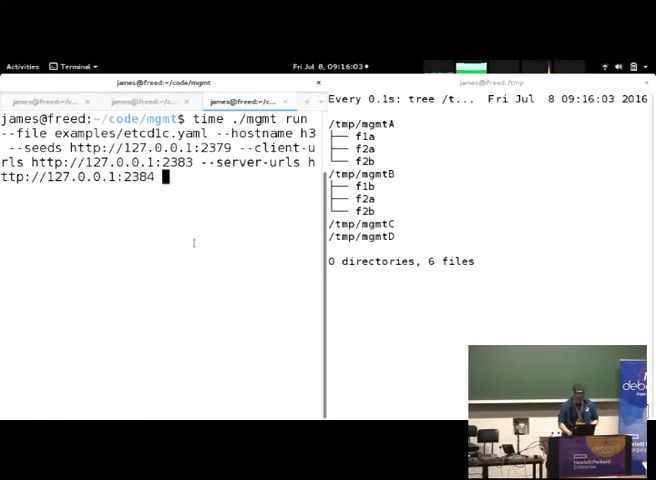
Launch the third mgmt instance as host h3
key(Return)
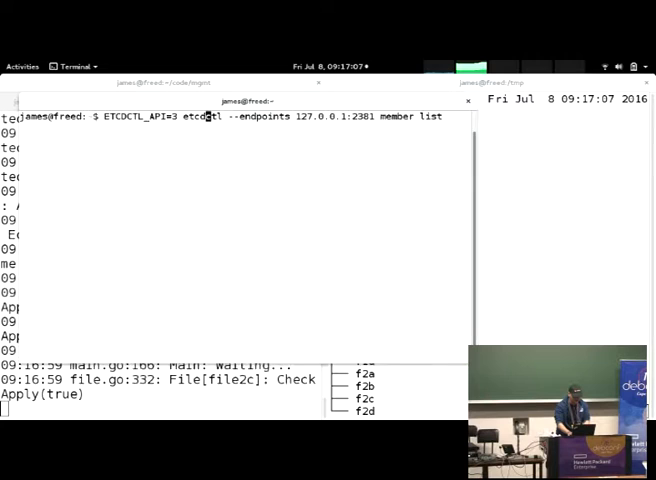
Run the etcdctl member list query against endpoint 127.0.0.1:2381
key(Return)
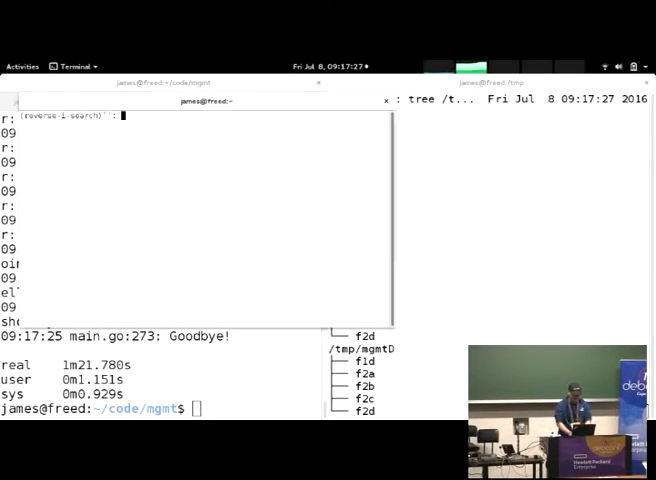
Return to slide 43, 'Automatic elastic clustering: demo'
key(Return)
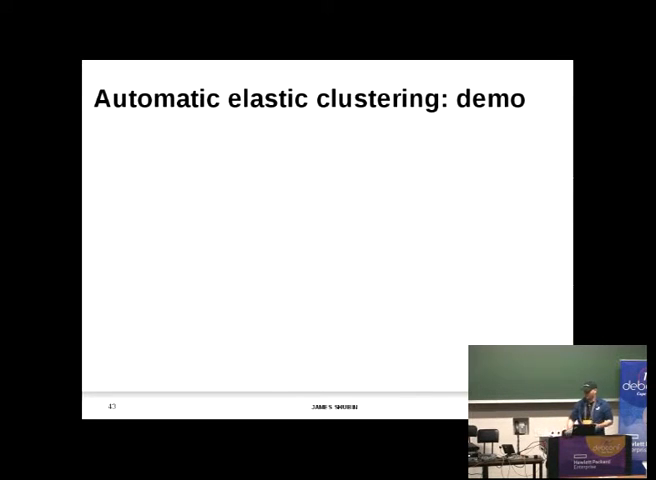
Revisit the clustering example slide and move on to the MeerKAT talk PDF
key(right)
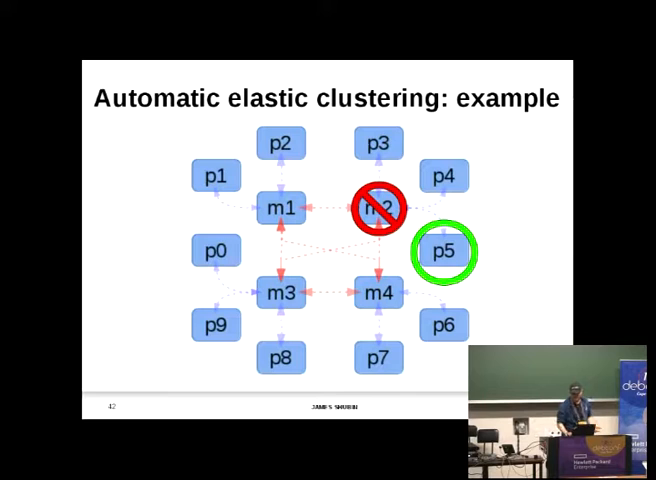
key(right)
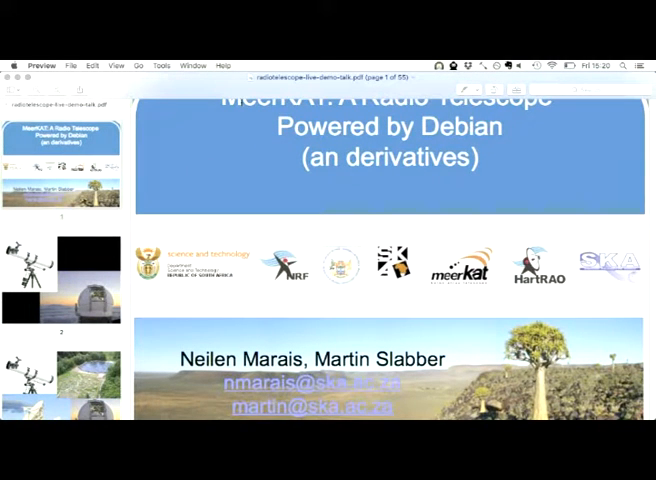
Bring Preview forward and open its View menu of display options
click(82, 90)
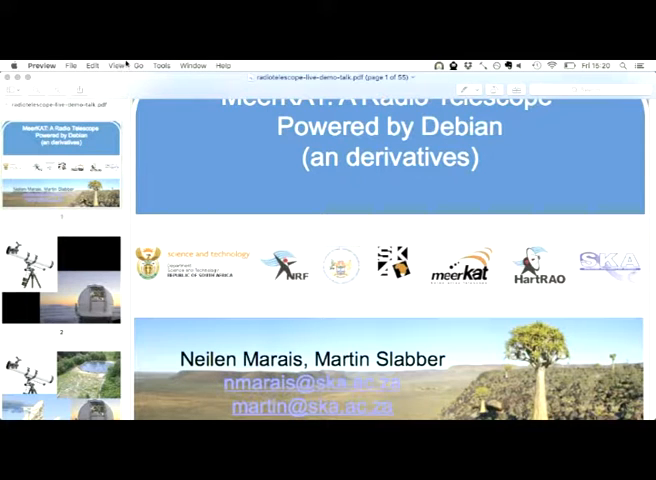
click(161, 65)
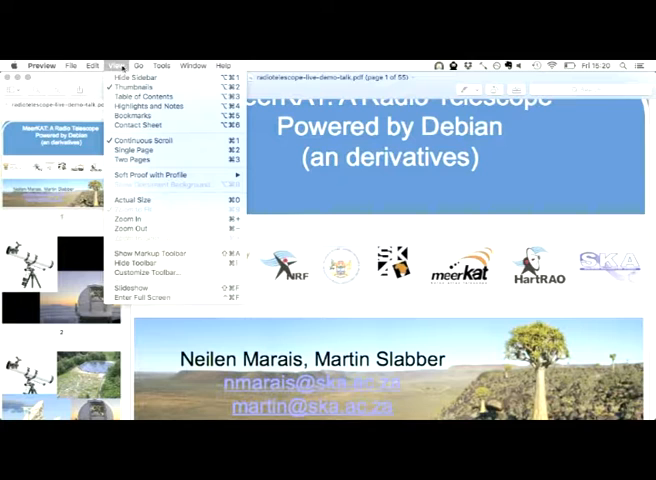
mouse_move(145, 228)
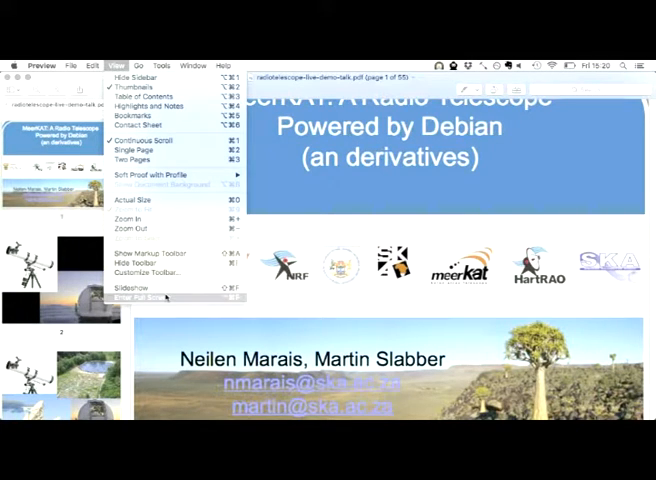
Choose Enter Full Screen to present the MeerKAT talk PDF
click(145, 295)
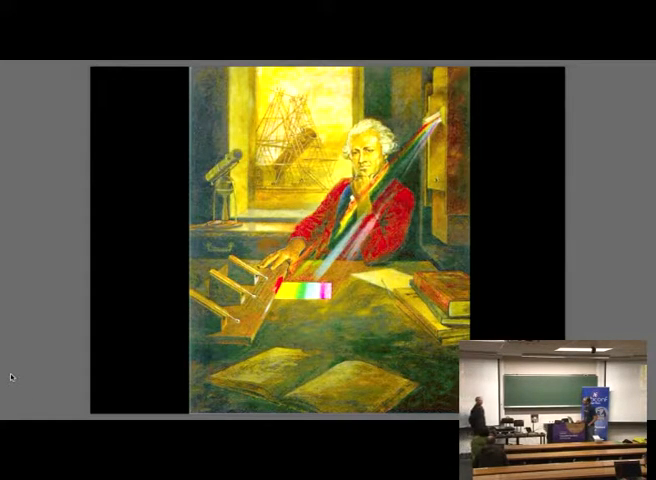
key(right)
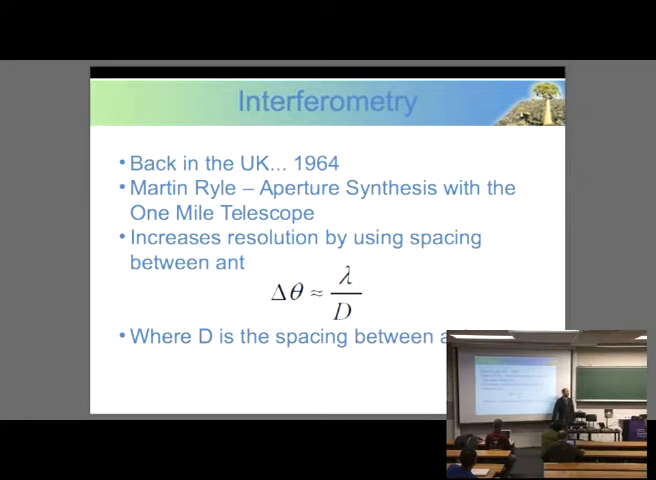
Advance three slides past Abell 2256 and Moore's Law to KAT-7
key(Right)
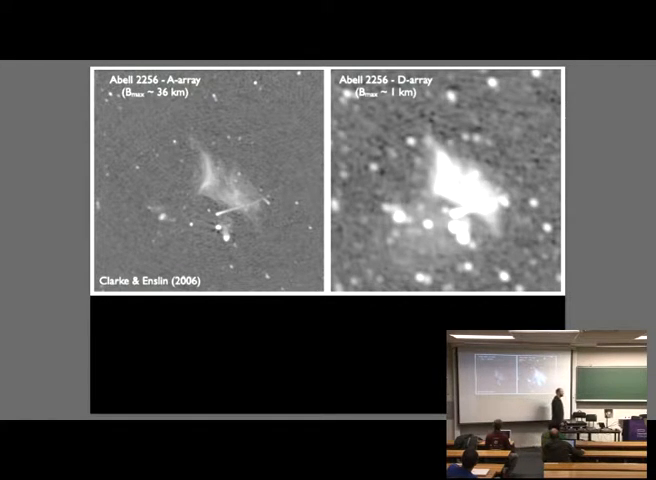
key(right)
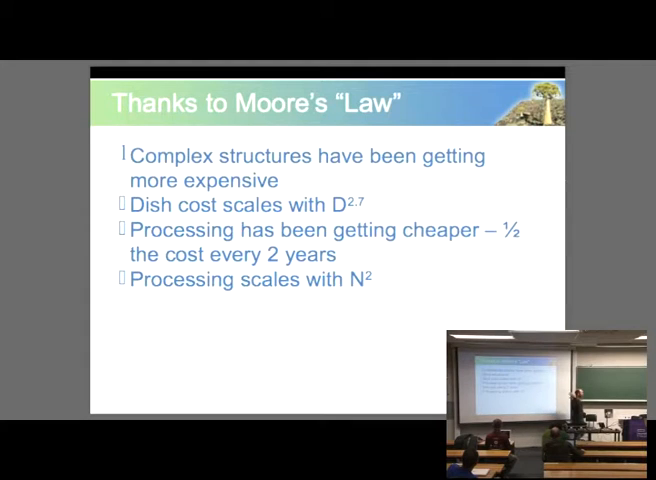
key(Right)
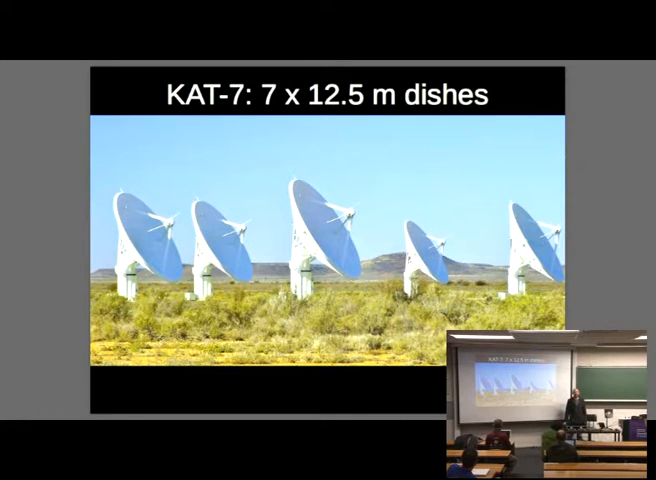
Advance two slides to the MeerKAT receptor pads slide
key(right)
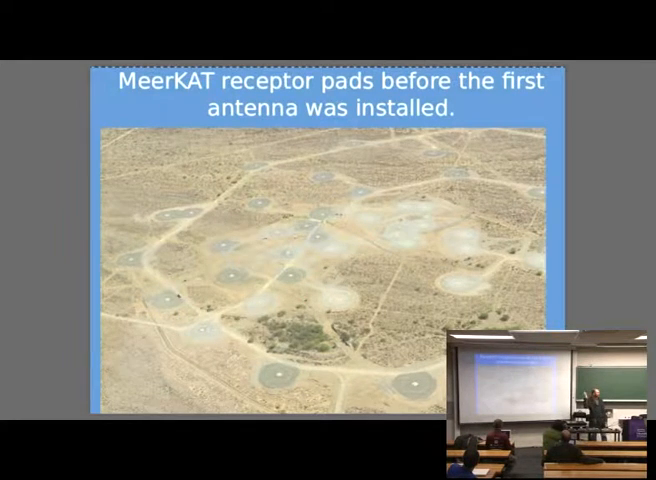
key(right)
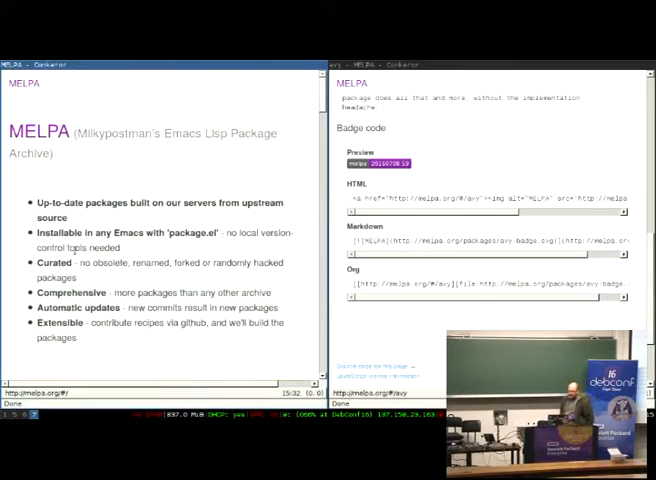
Scroll the MELPA page down to Tweets and the 3,193-package list
scroll(down, 3)
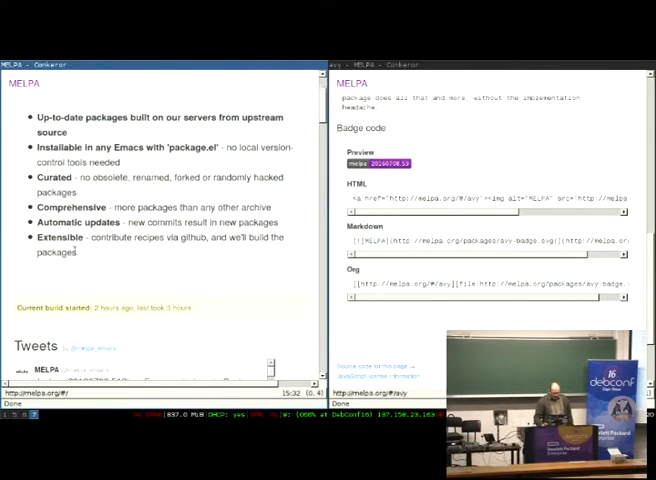
scroll(down, 3)
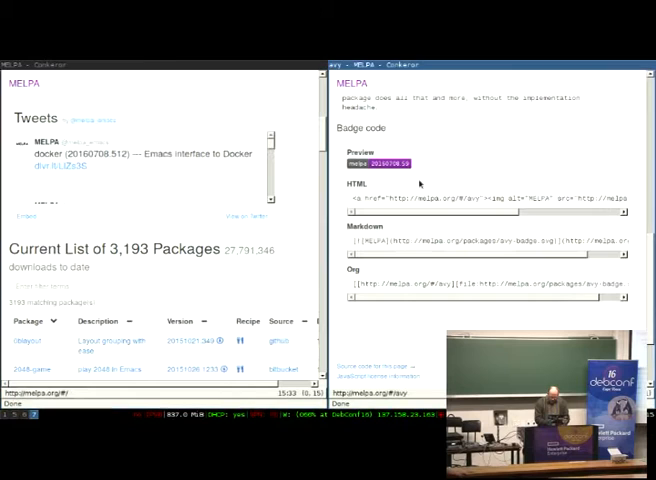
Follow the avy package's 'github' source link to the abo-abo/avy repository
scroll(up, 3)
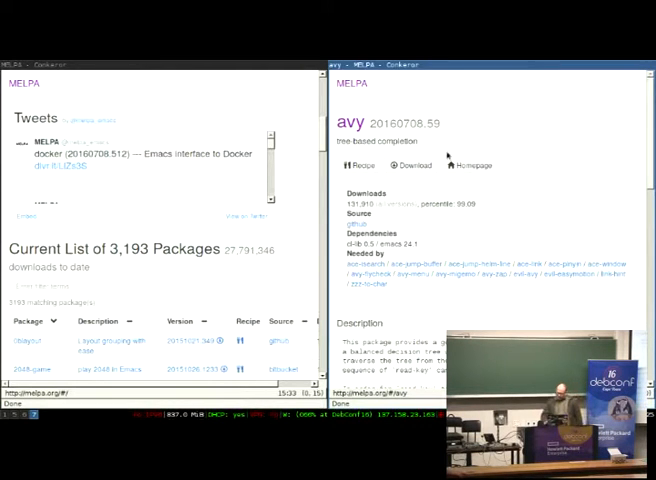
scroll(down, 3)
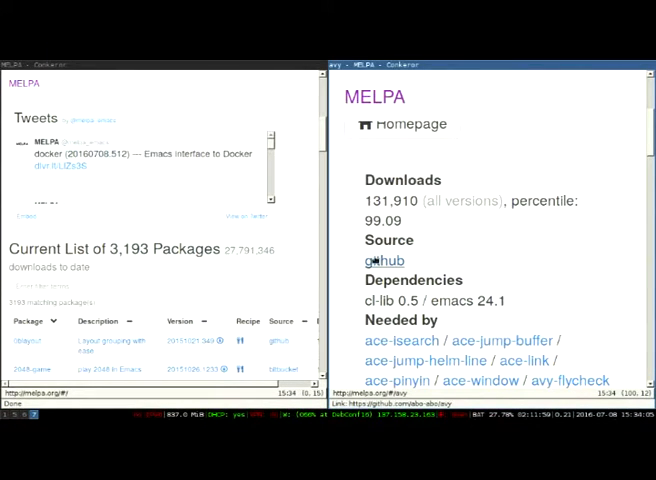
click(383, 260)
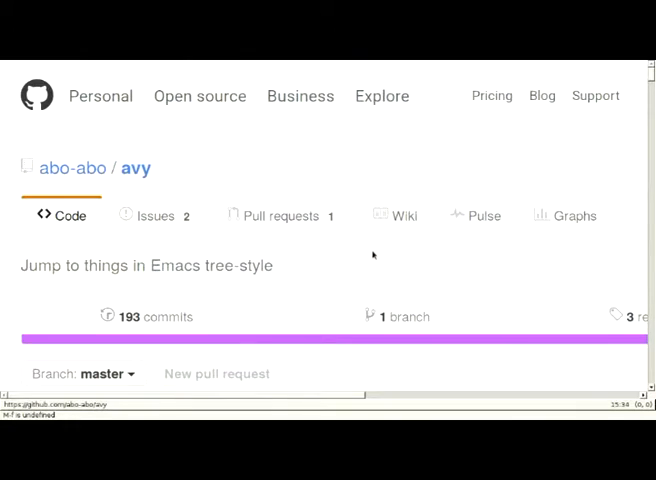
Scroll the avy GitHub page down to the jump-label screenshot
scroll(down, 3)
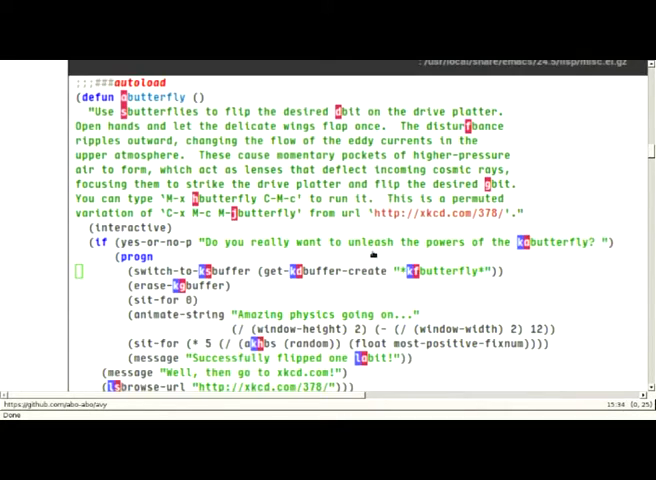
Scroll further through the avy README
scroll(down, 3)
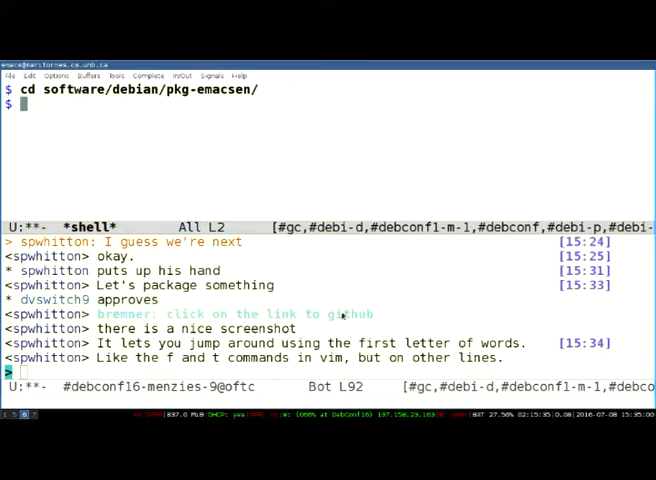
Start typing 'git clone' into the Emacs shell in pkg-emacsen
text(s)
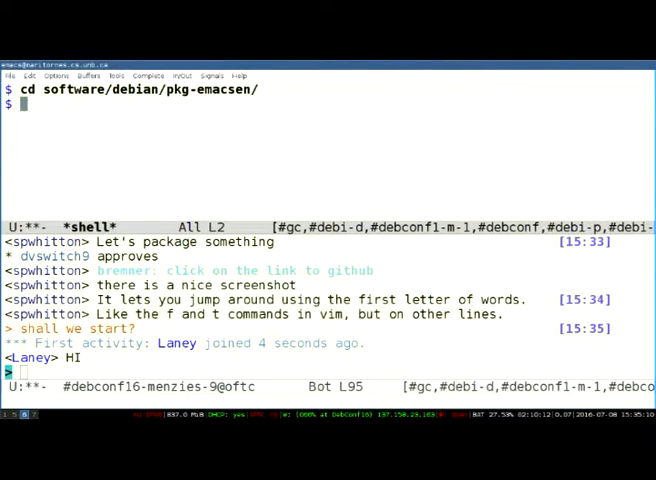
text(git cl)
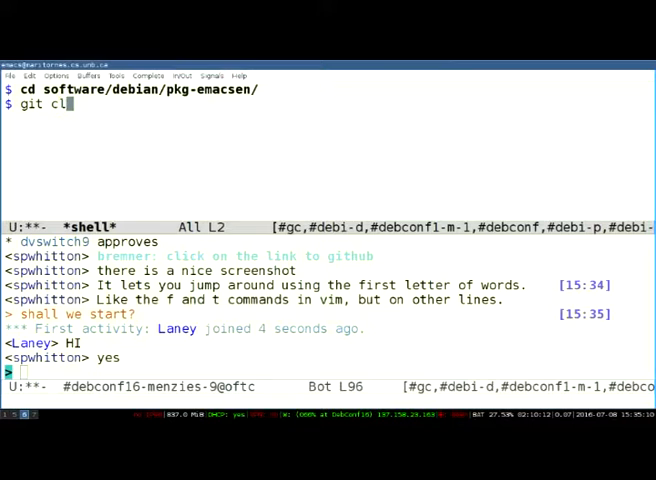
text(one)
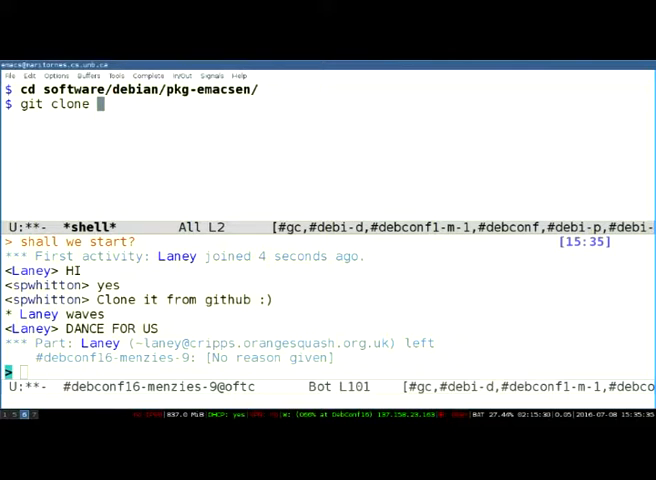
text(git)
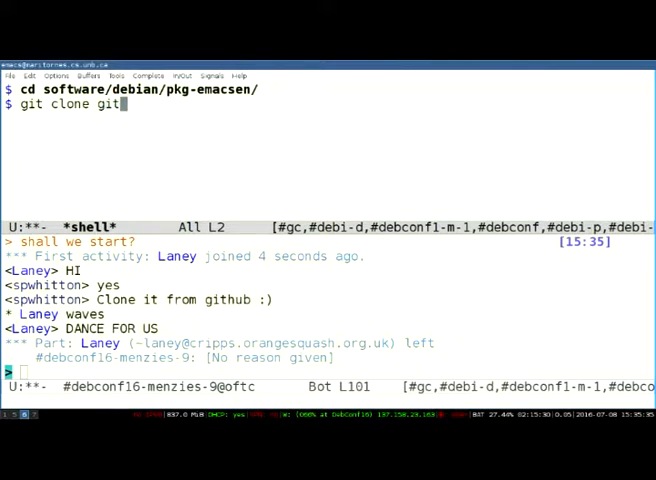
text(h)
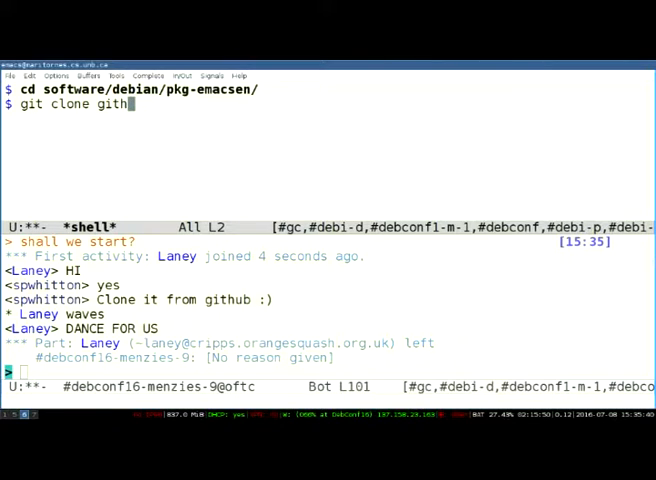
key(BackSpace)
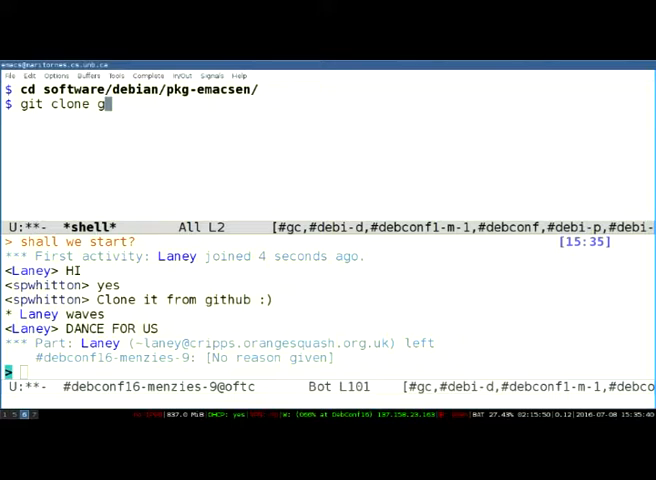
text(http)
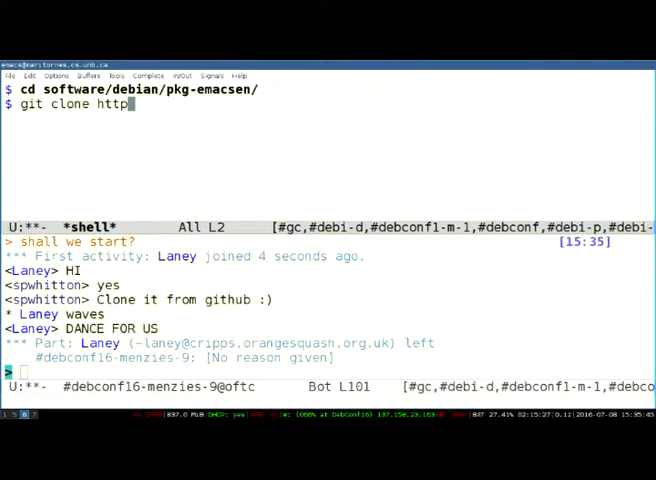
text(s://)
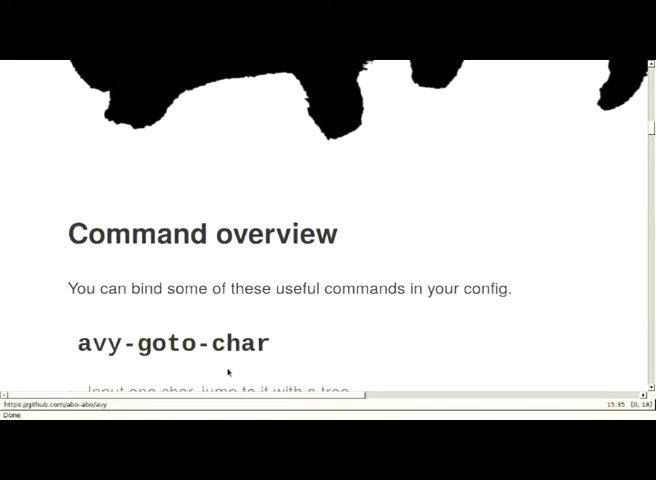
Scroll the avy README to its Command overview
scroll(down, 3)
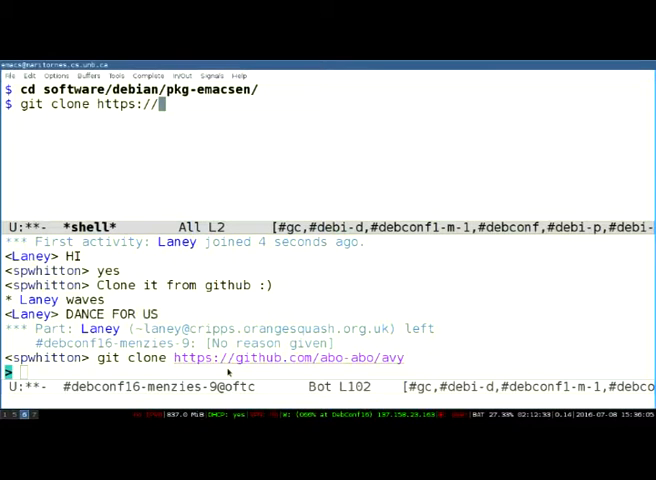
text(git)
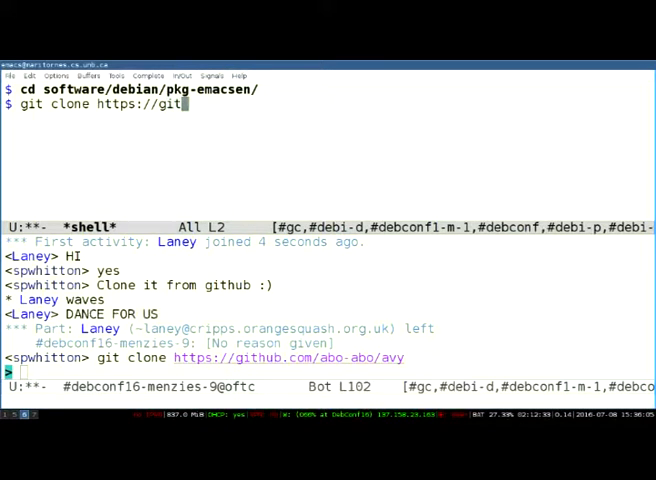
text(hub.com/abo-)
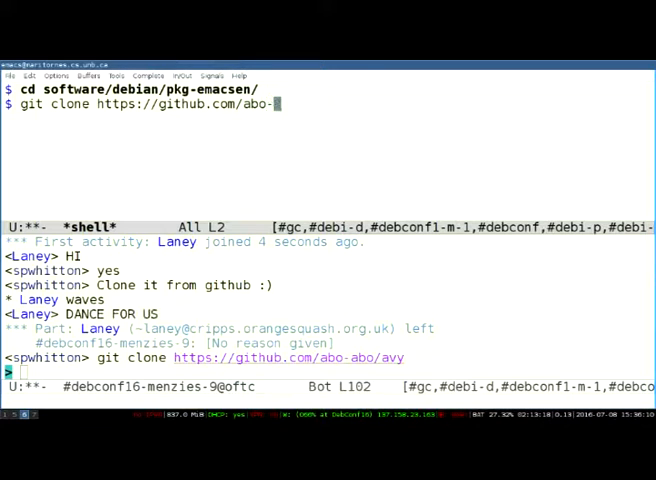
text(abo)
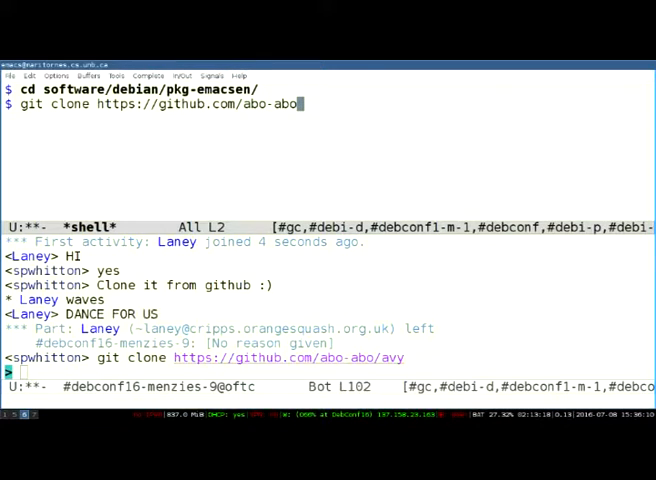
Clone the avy repository and cd into its directory
text(/av)
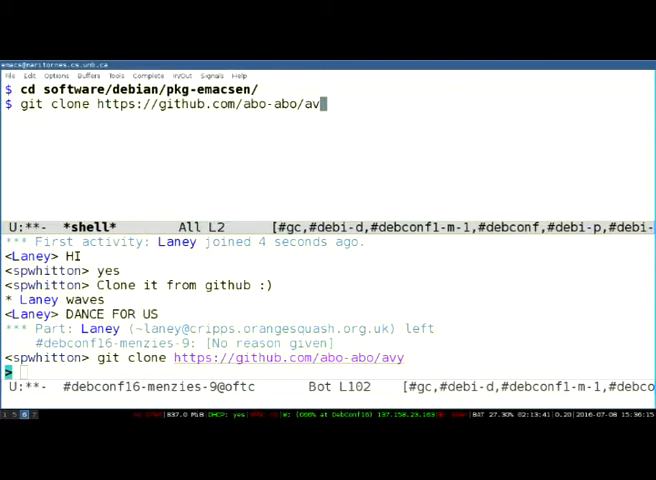
key(Return)
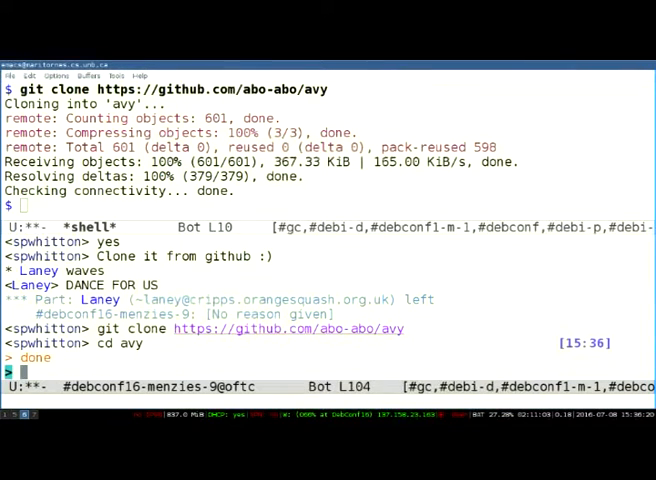
text(cd avy)
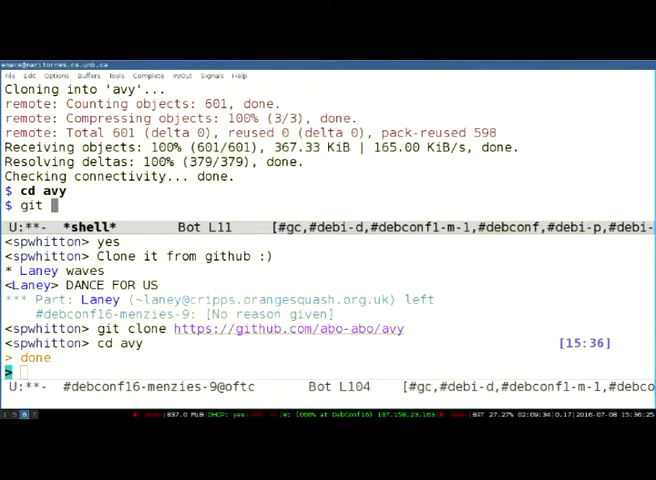
Run git reset --hard 0.4 in the avy repository
text(reset --hard)
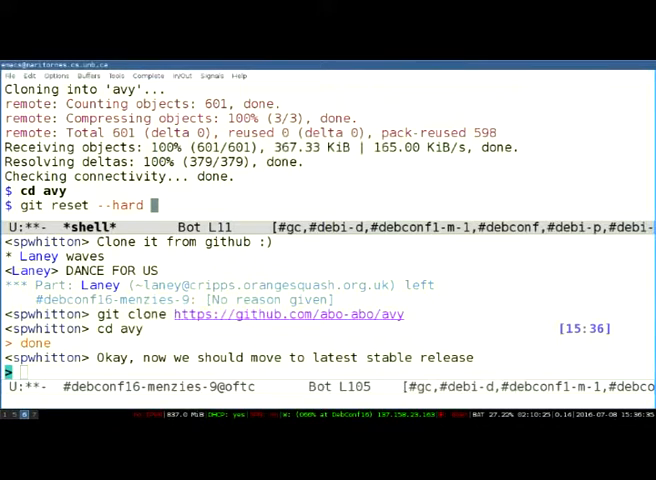
text(0.4)
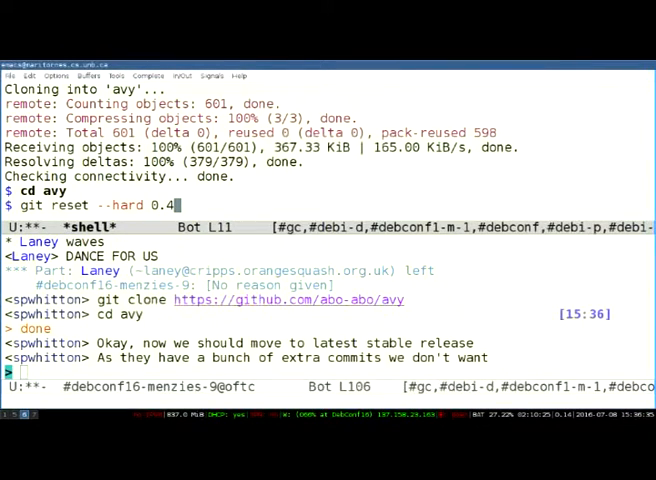
key(Return)
text(git reset --hard 0.4.0)
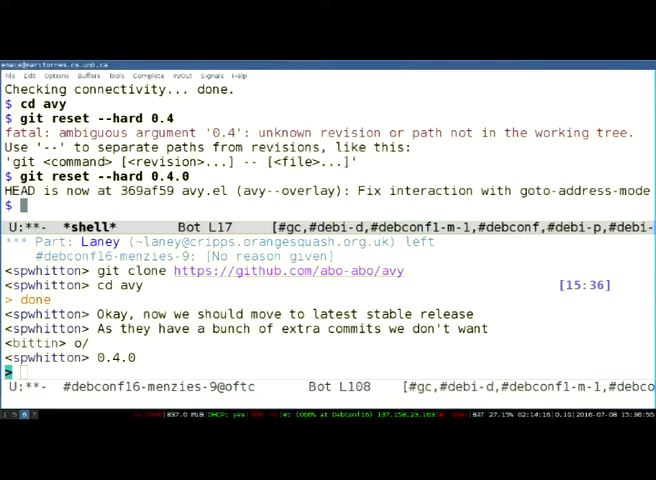
scroll(down, 3)
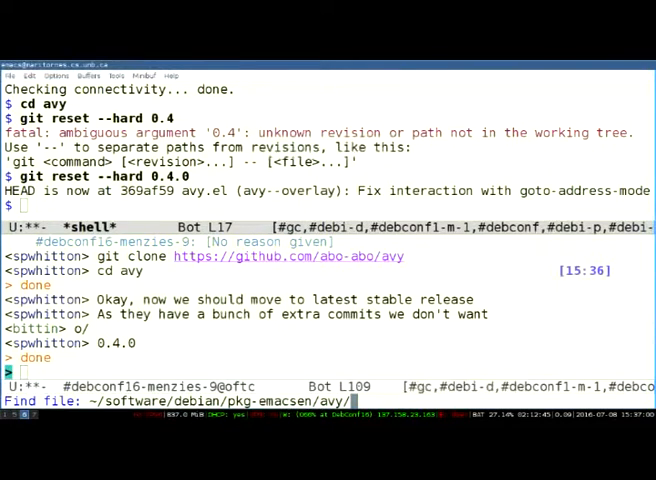
text(av)
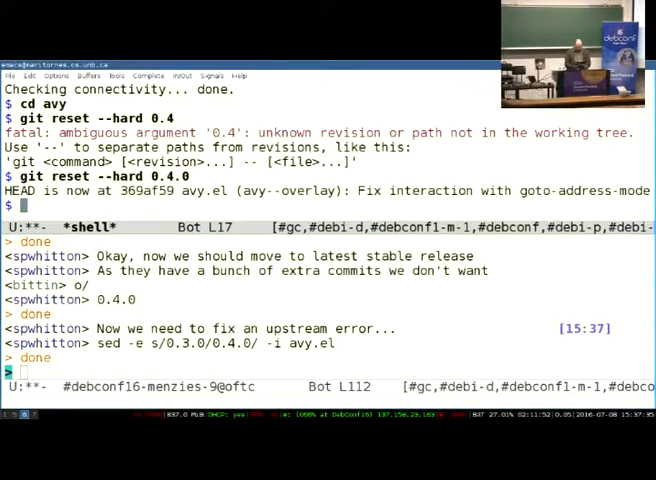
Run dh-make-elpa --pkg-emacsen in the avy directory
text(dh)
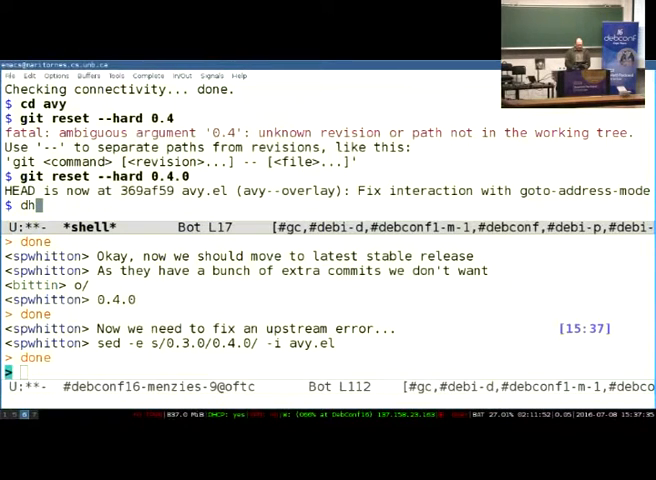
text(-make-elpa --pkg-)
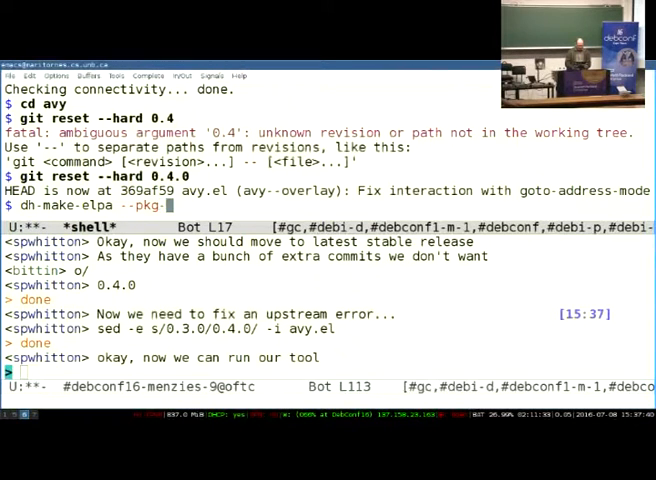
text(emacsen)
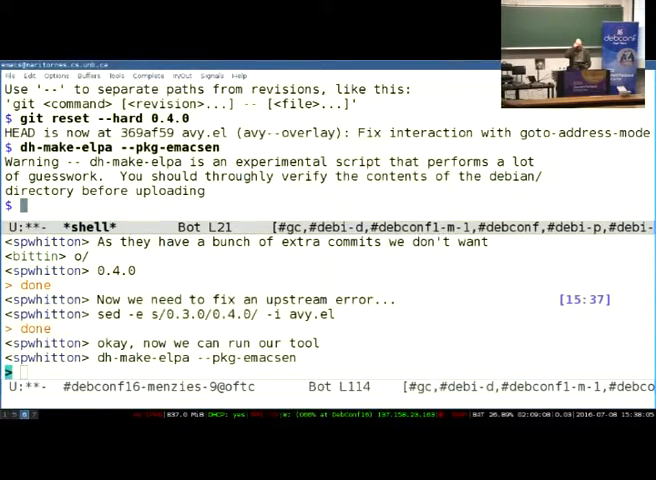
Begin entering the dpkg-buildpackage build command
text(d)
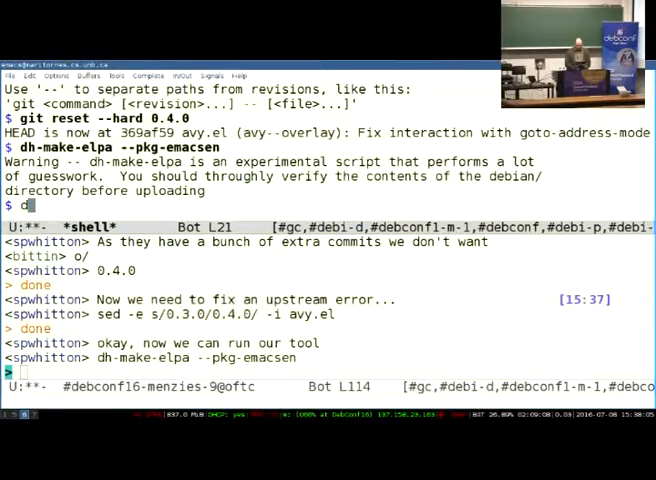
text(pkg-)
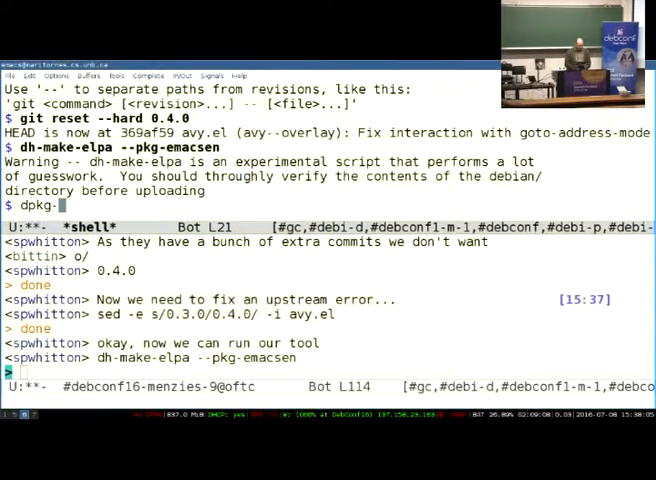
text(-buildpackage -uc -)
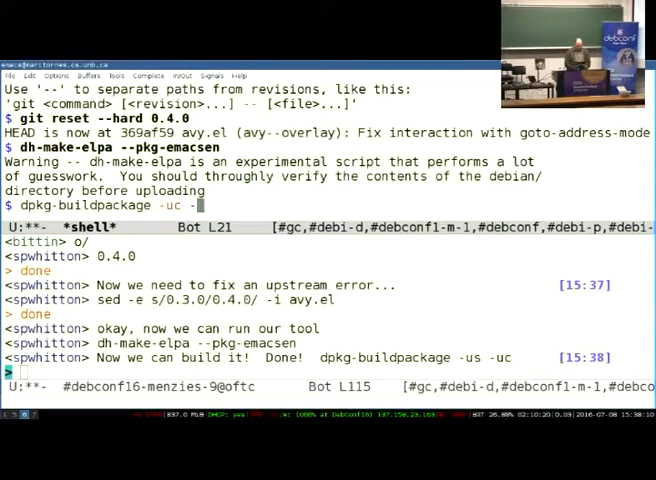
Finish dpkg-buildpackage -us -uc and scroll through the avy build output
text(u)
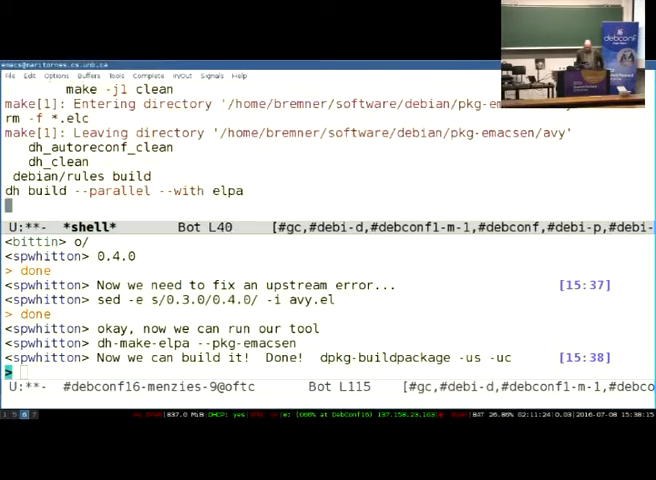
scroll(down, 3)
text(avy-goto-)
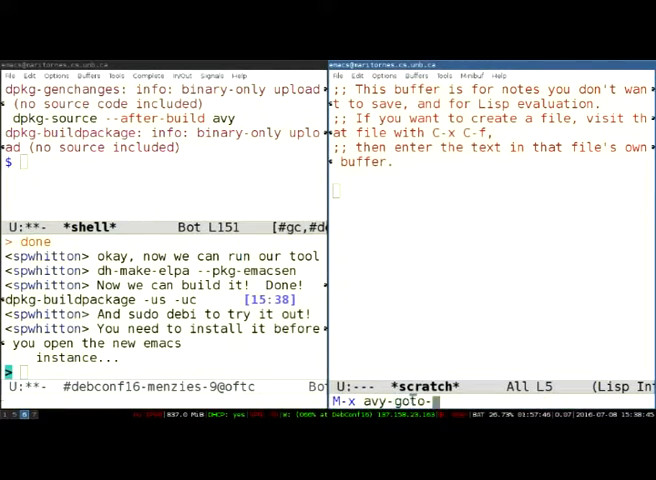
Run avy-goto-char via M-x in the second Emacs window
text(char)
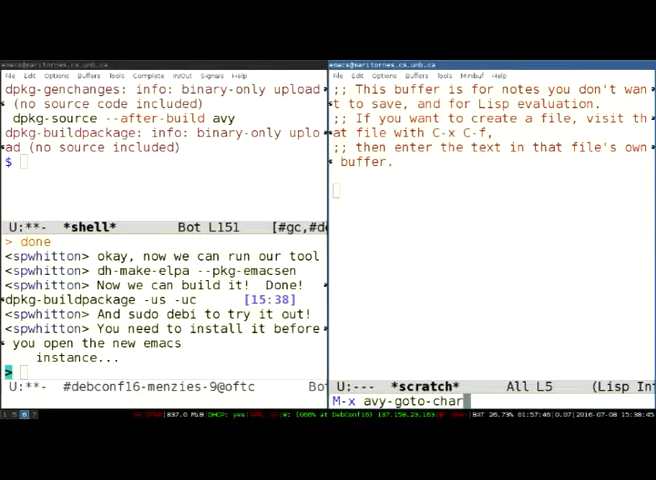
key(Return)
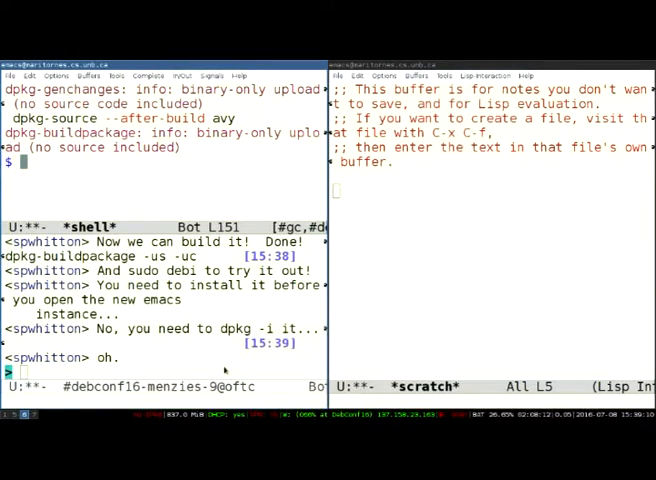
Type the reply "let's cheat" into the #debconf16-menzies-9 channel
text(let's c)
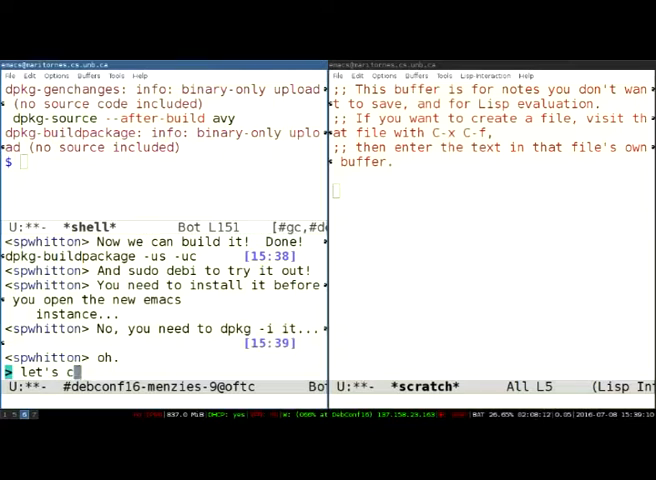
text(heat)
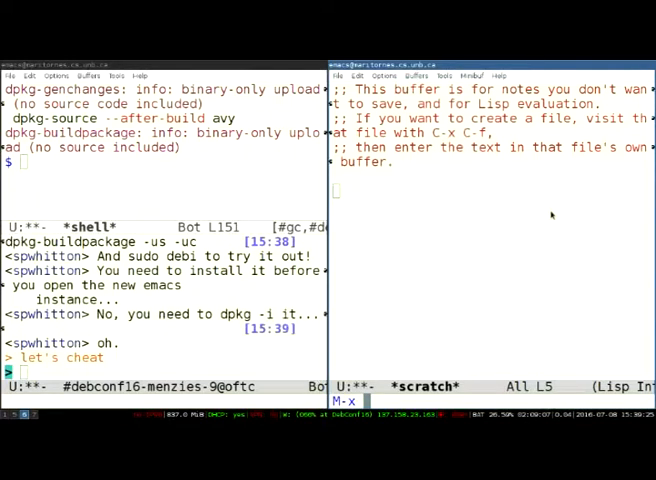
Start entering an avy-goto command at the M-x prompt
text(avy-g)
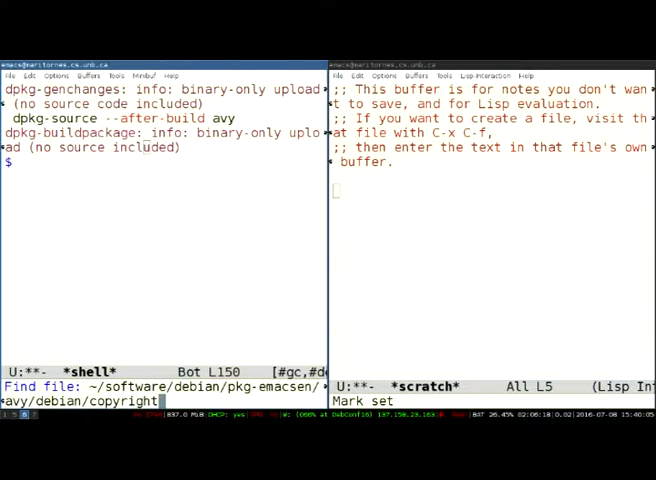
Visit avy's debian/copyright file, then start another find-file with C-x C-f
key(Return)
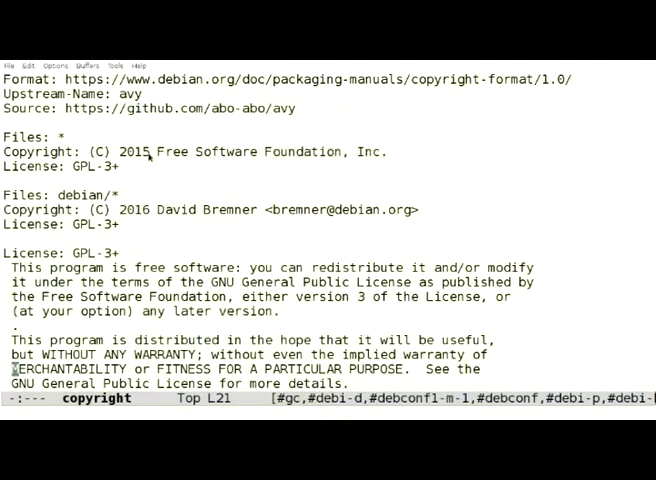
key(ctrl+x ctrl+f)
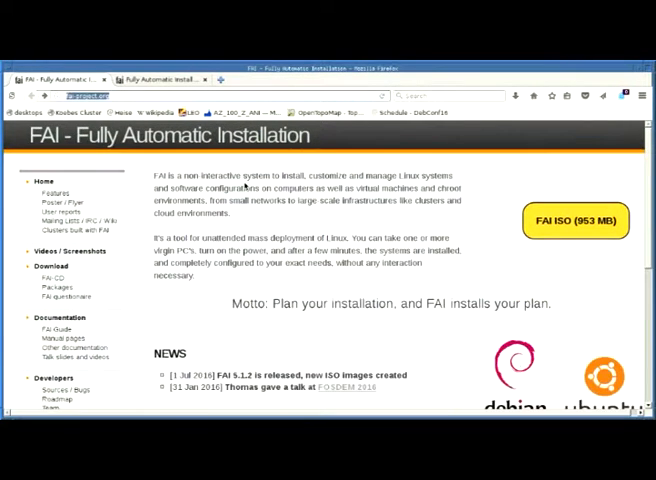
Scroll down the FAI project homepage in Firefox
scroll(down, 3)
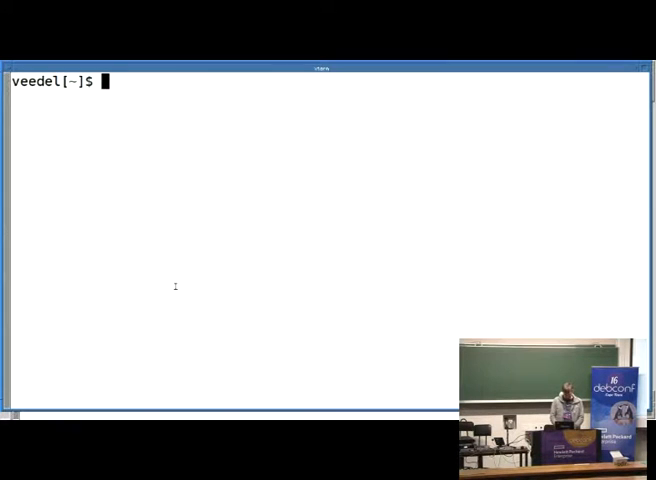
Launch fai-kvm on faicd64-large_5.1.2.iso and boot the client standalone installation entry
text(fai-kvm -NVu 5 cd /files/scratch/live-demo/faicd64-large_5.1.2.iso)
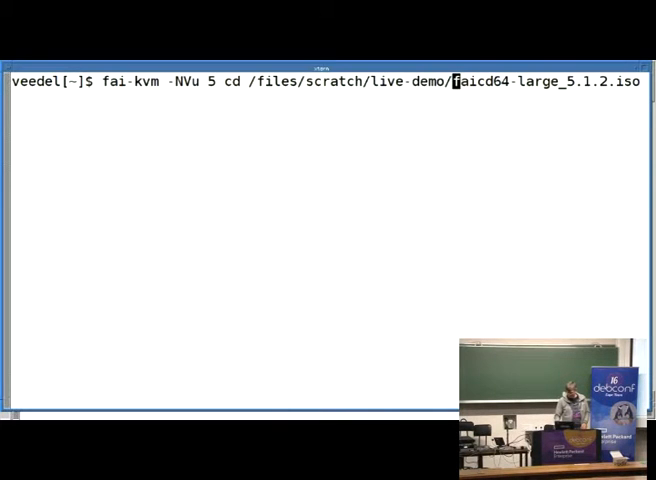
key(Return)
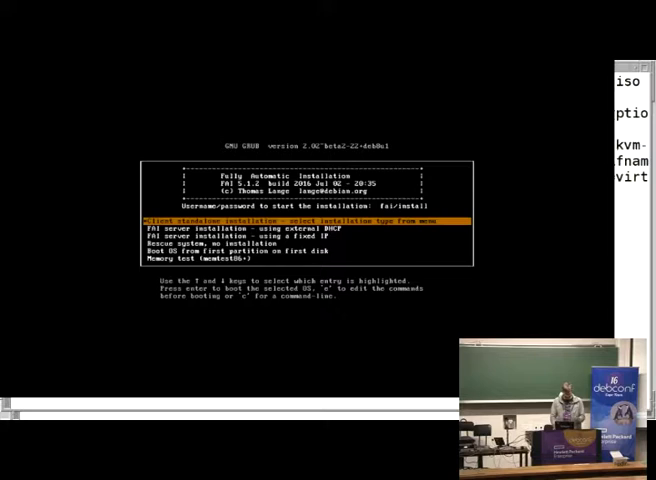
key(Return)
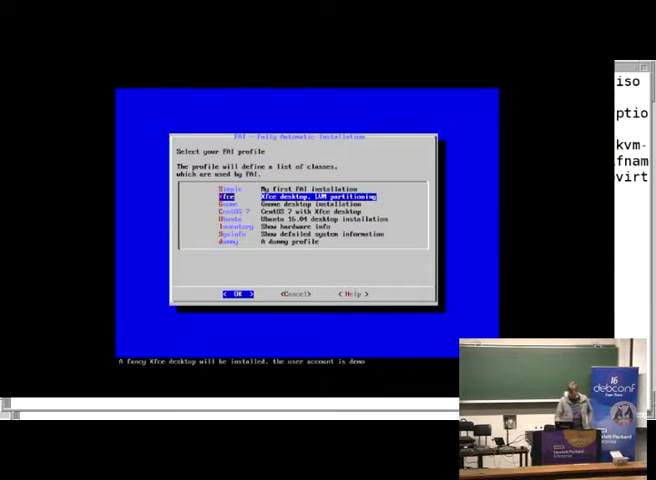
Preview the Simple, Gnome, CentOS 7 and Ubuntu profiles, then settle on Xfce with LVM
key(Up)
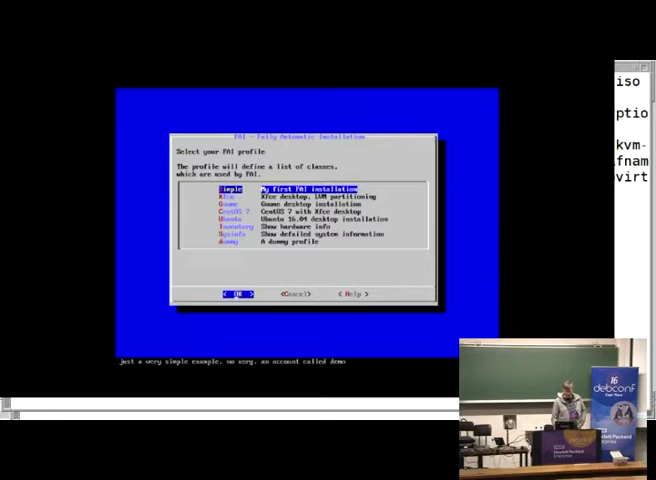
key(Down)
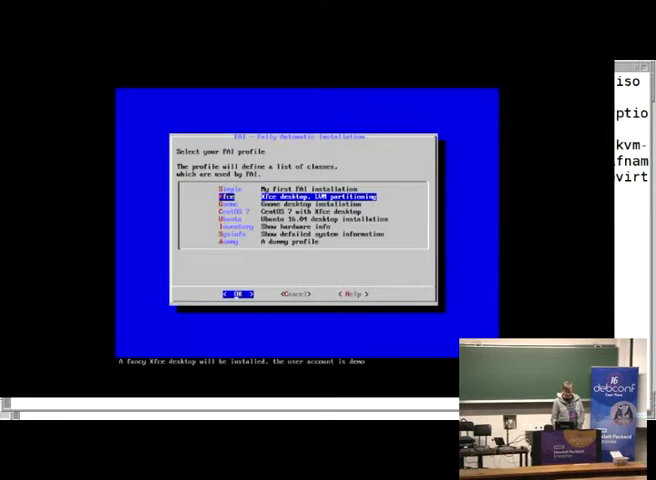
key(Down)
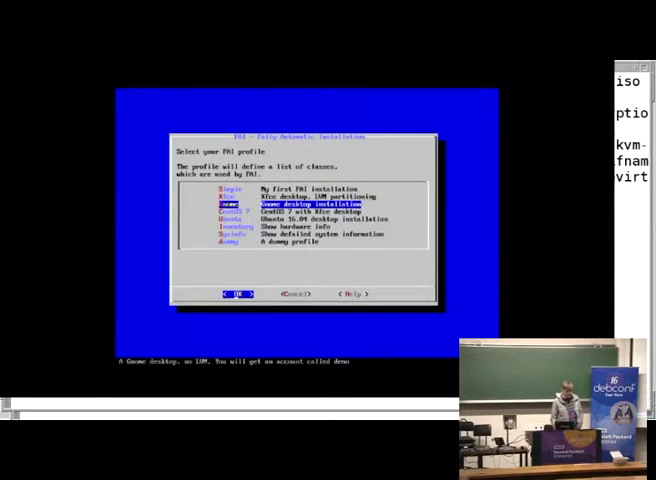
key(Down)
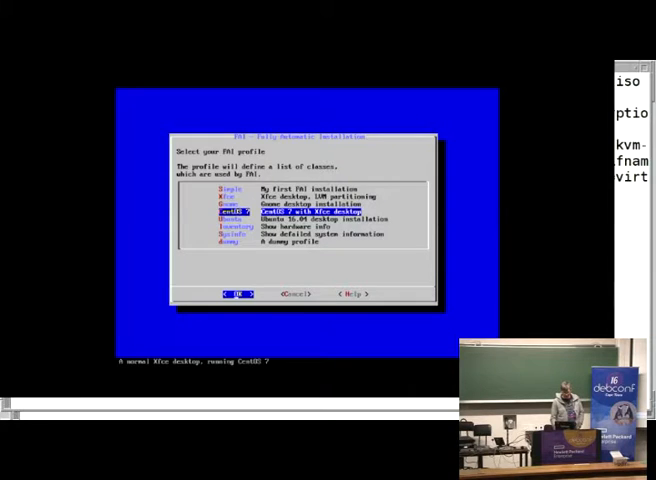
key(Down)
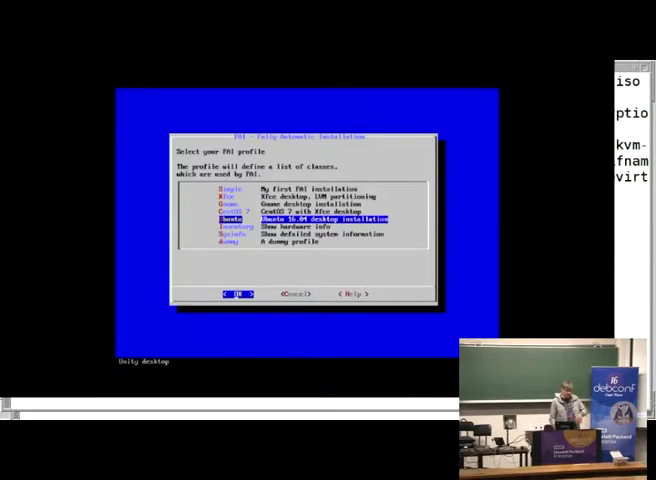
key(Up)
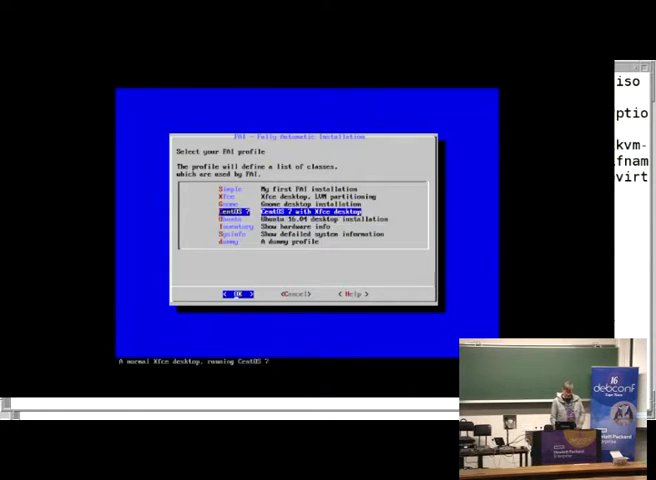
key(Up)
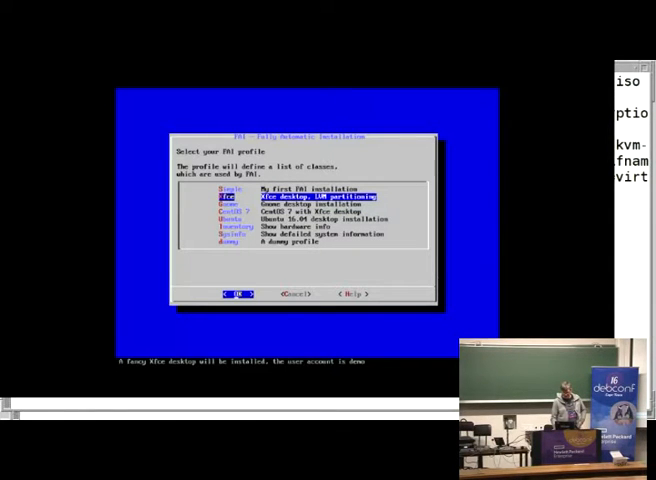
Start the Xfce profile install and follow package setup into the configure scripts
click(238, 294)
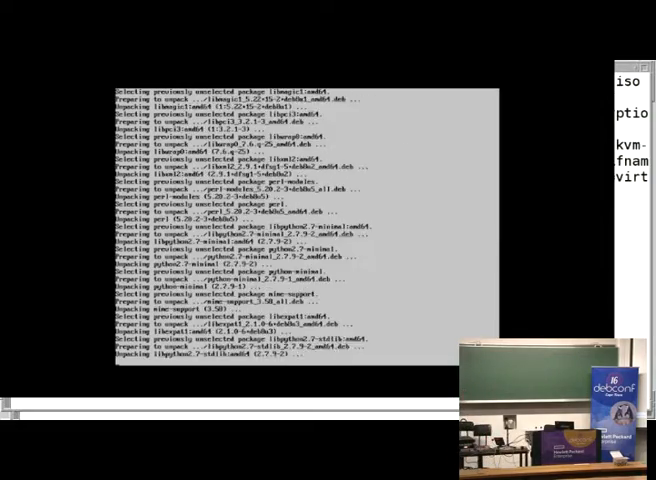
scroll(down, 3)
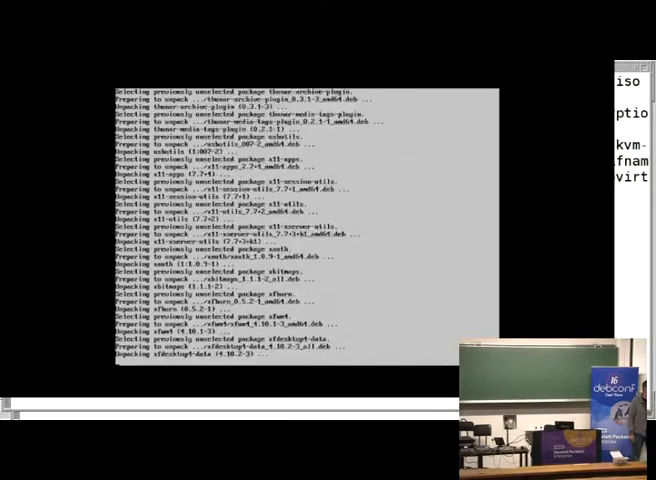
scroll(down, 3)
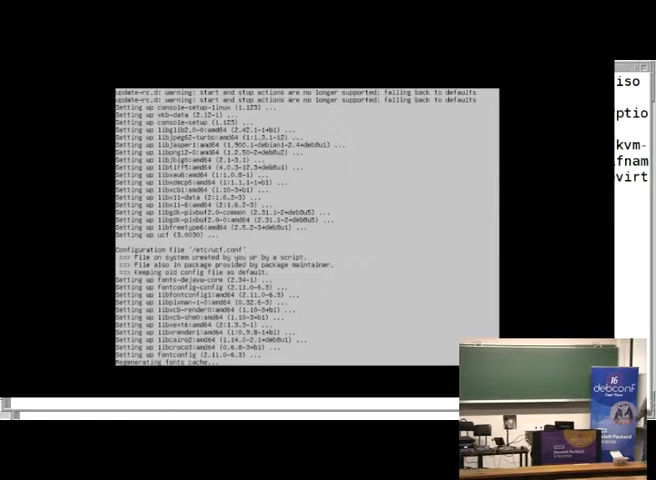
scroll(down, 3)
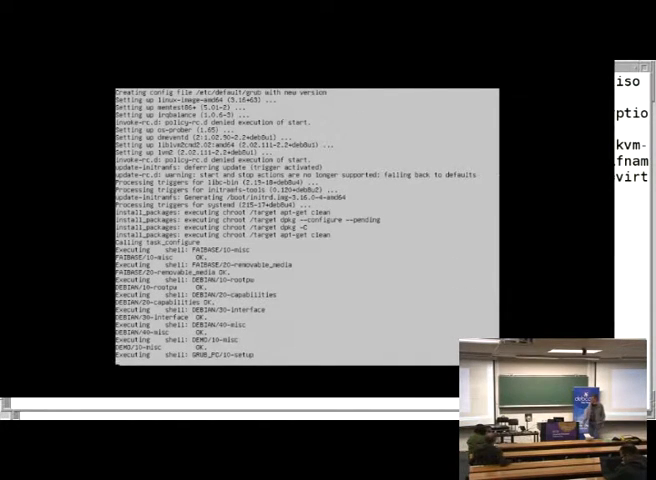
scroll(down, 3)
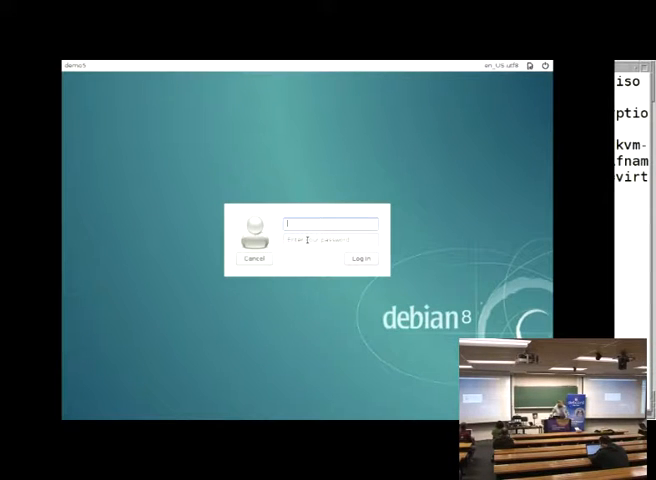
Log in to the KVM guest as the demo user with its password
text(demo1)
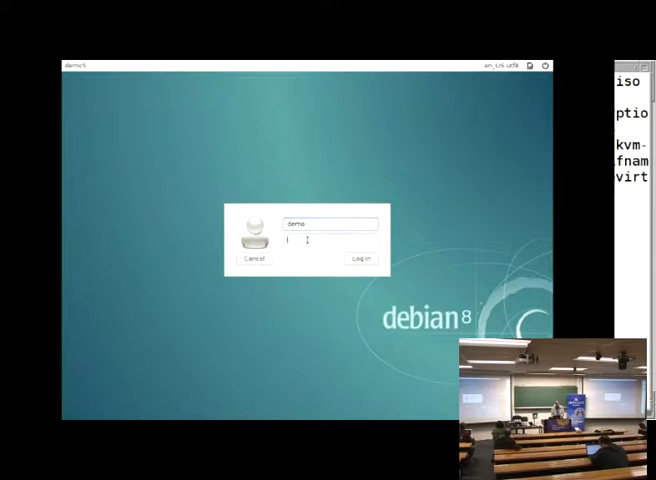
click(359, 259)
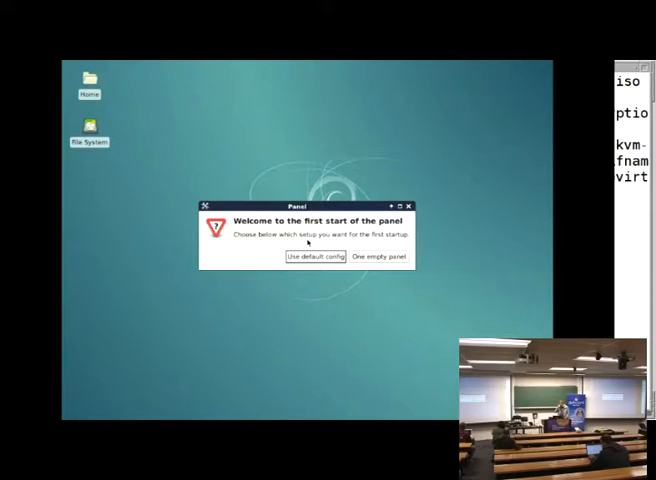
Accept the default panel configuration on the Xfce desktop's first start
click(311, 258)
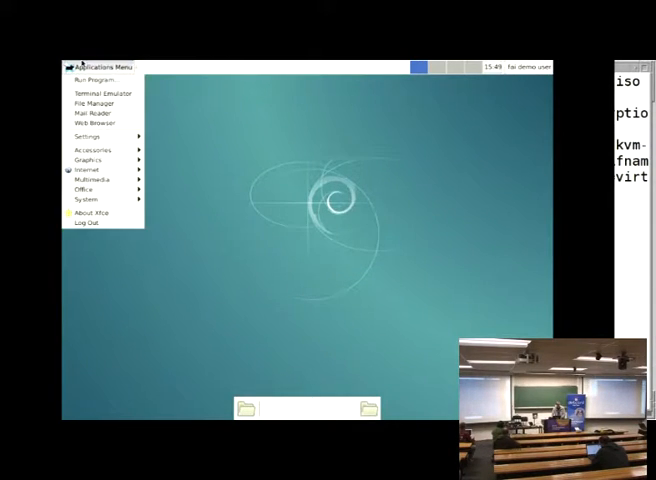
mouse_move(88, 159)
text(cd /srv/fai/config/)
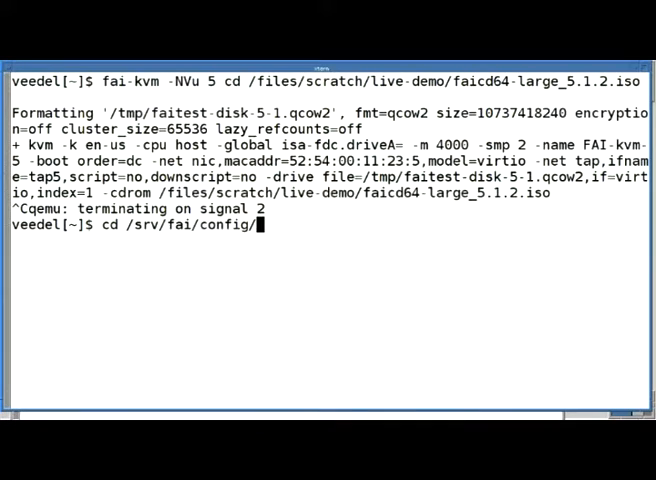
List the disk_config class files with d and view one with le
text(del[.../config/disk_config]$ d)
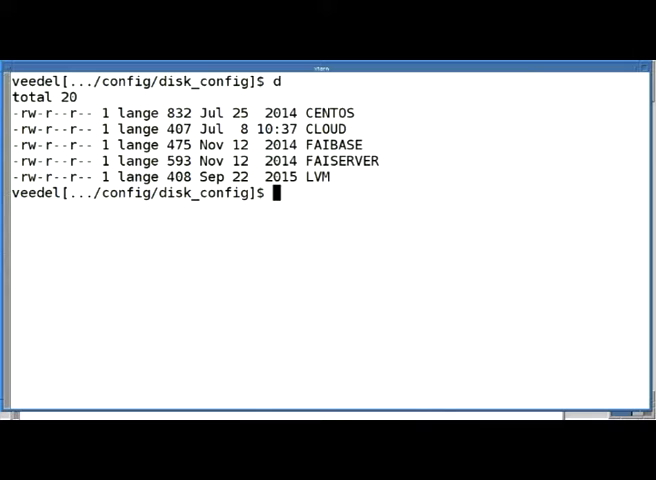
text(le)
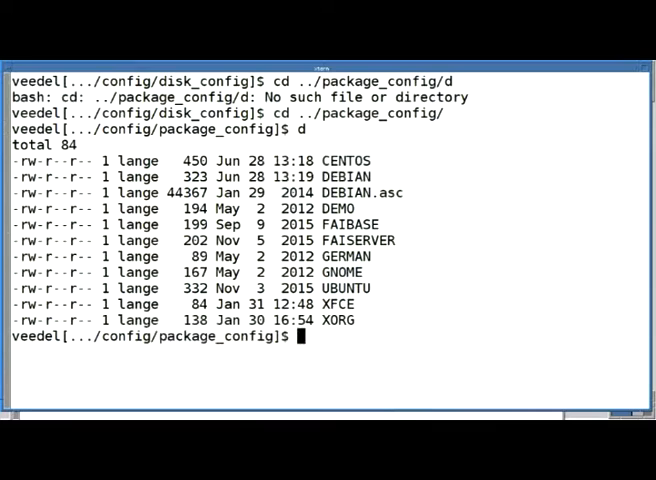
View the FAIBASE package list with le, then change directory with cd
text(le FAIBASE)
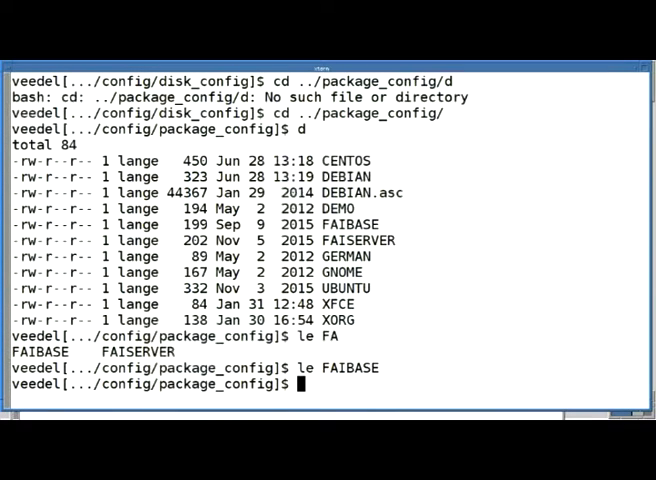
text(cd)
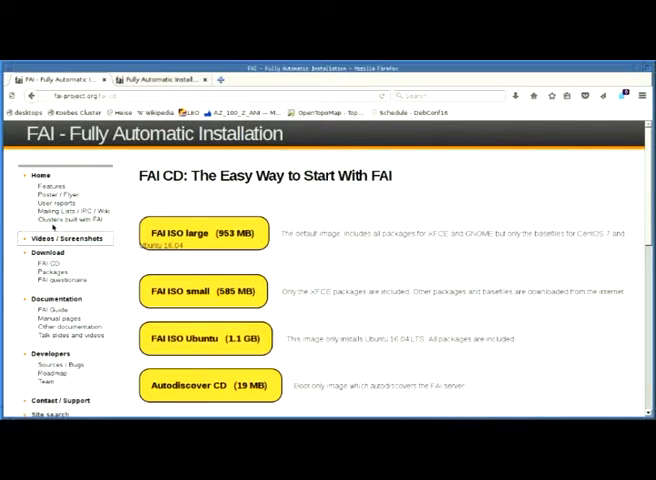
Go to the FAI Videos / Screenshots page and open the animated fai-monitor GIF
click(65, 239)
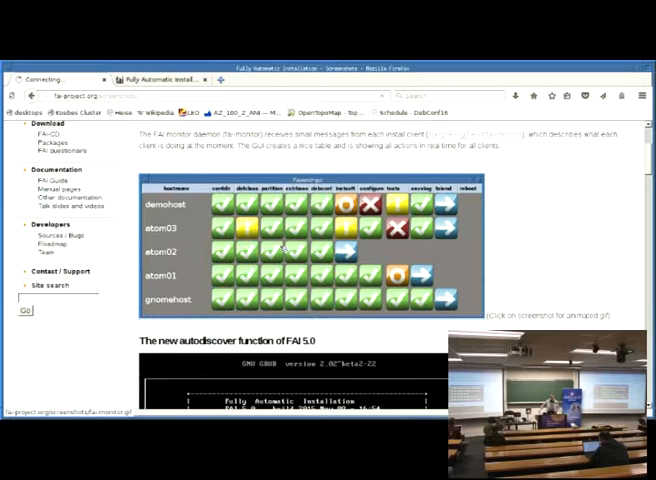
click(300, 250)
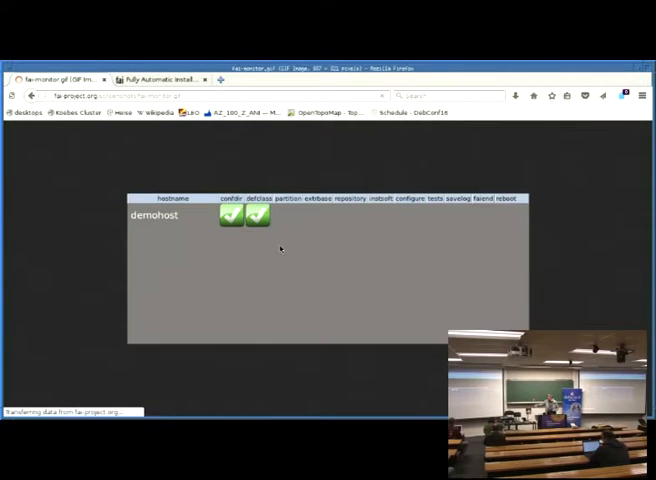